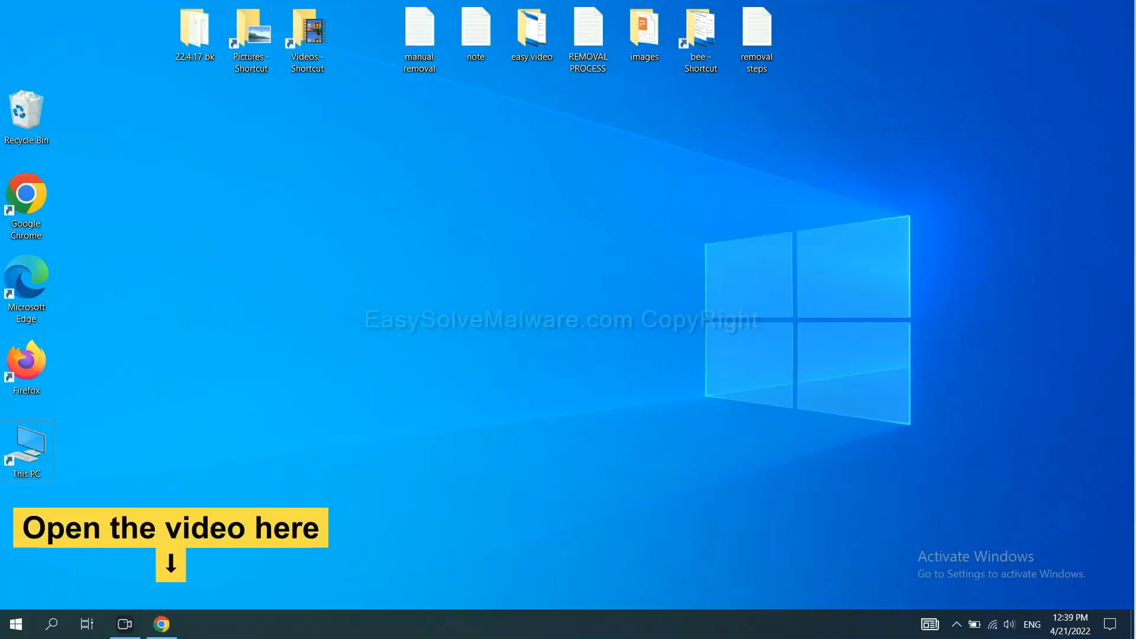
Launch Chrome and download the SpyHunter for Windows installer from the guide page
left_click(161, 623)
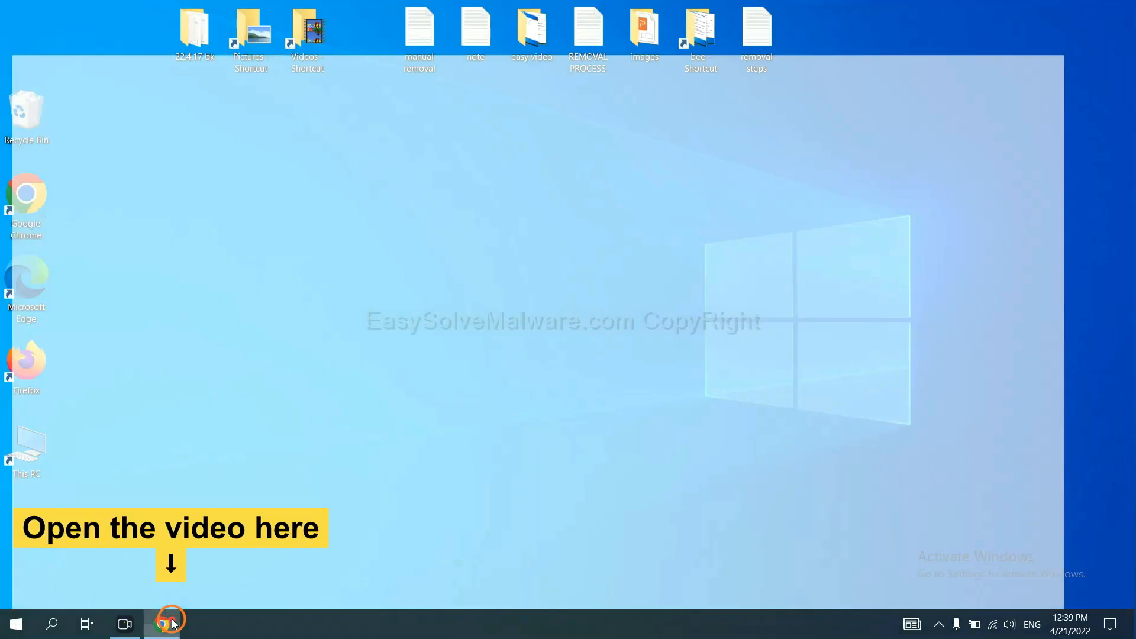
left_click(173, 623)
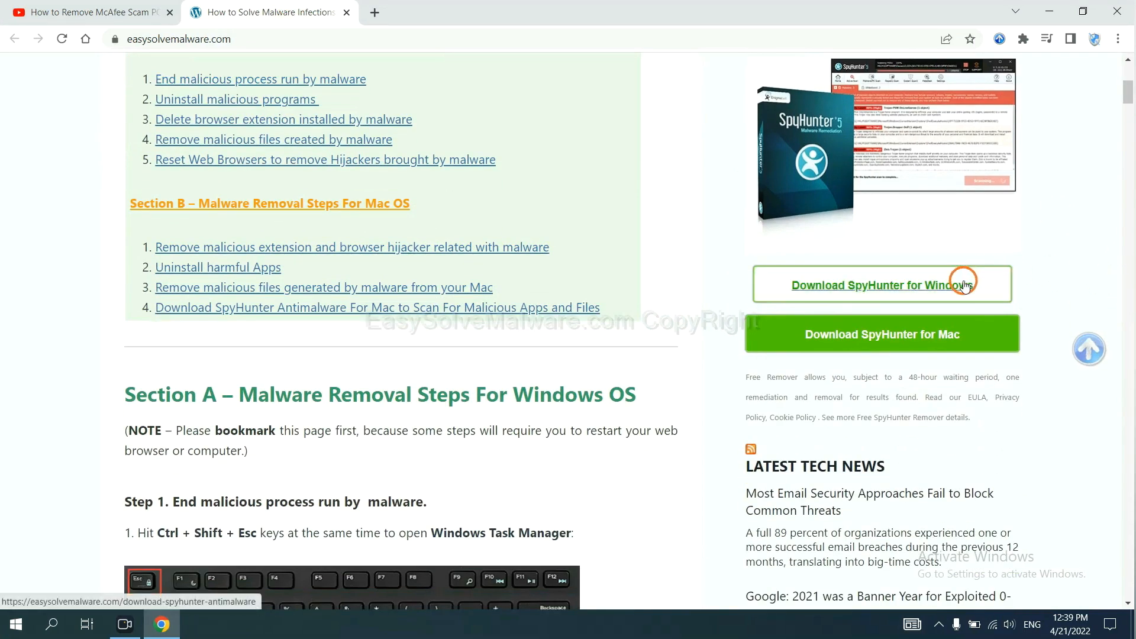
left_click(874, 285)
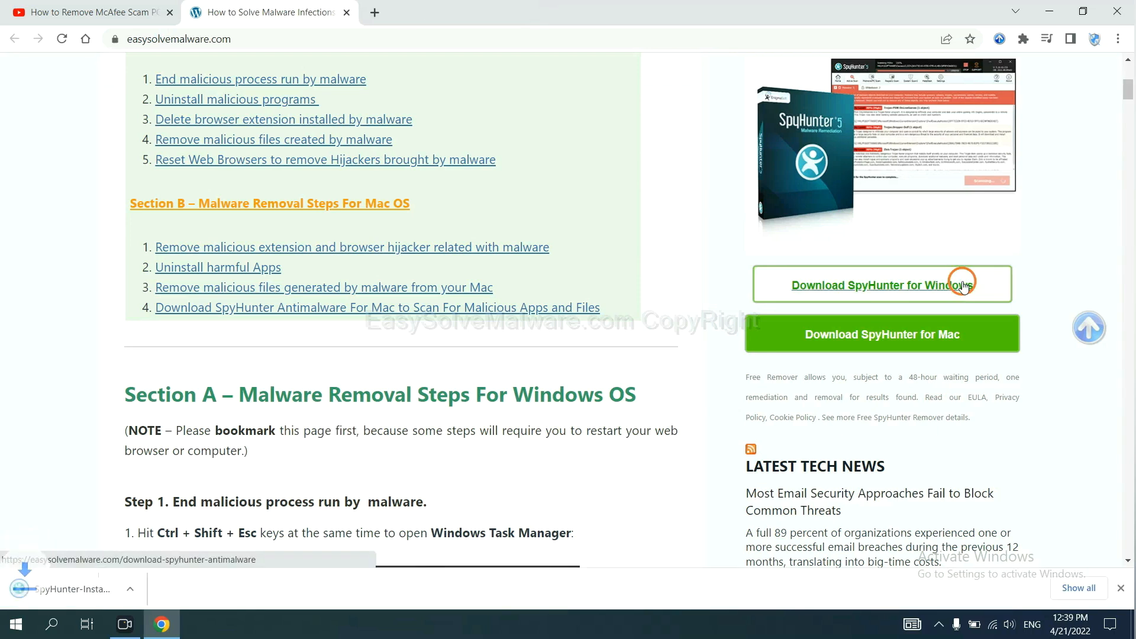
left_click(880, 284)
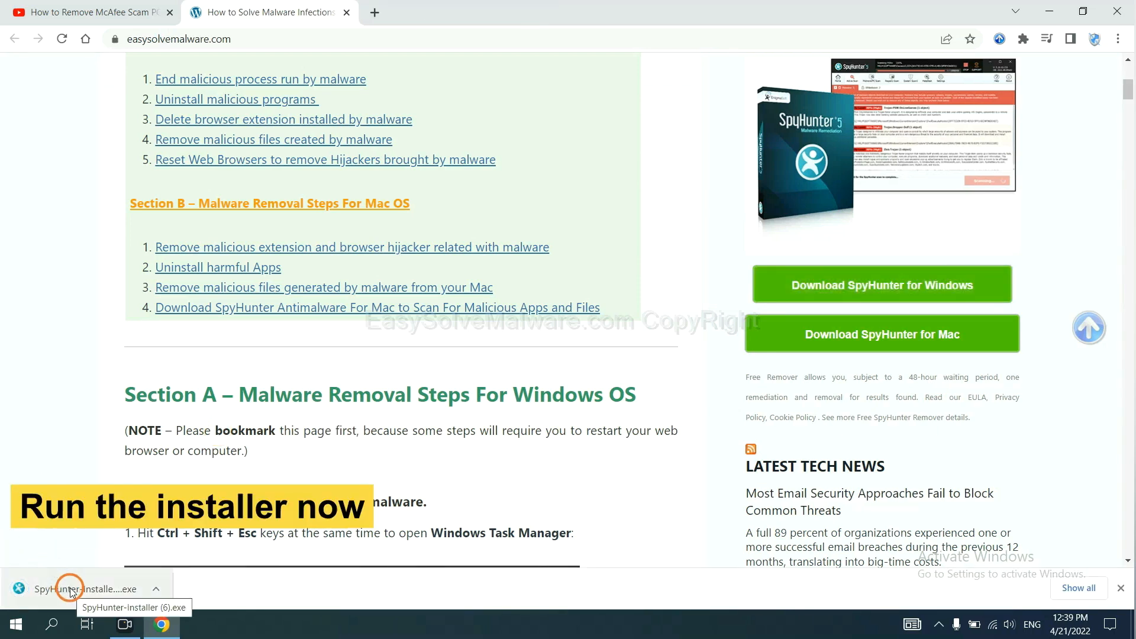
Run the SpyHunter 5 installer in English, accept the EULA and Privacy Policy, and install
left_click(69, 588)
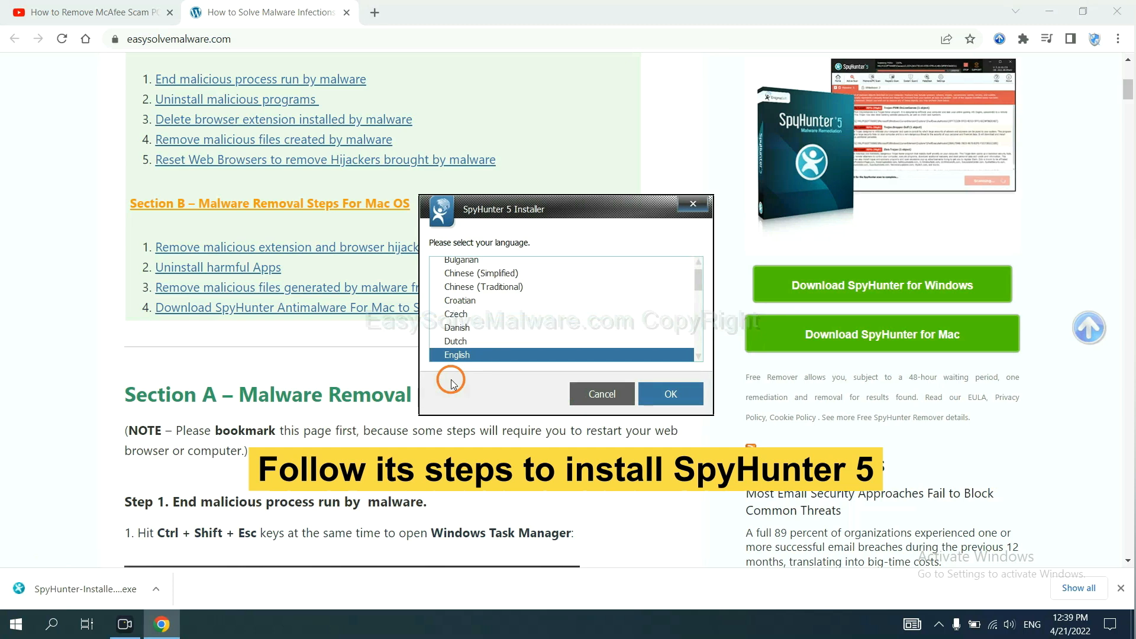
scroll("down", 3)
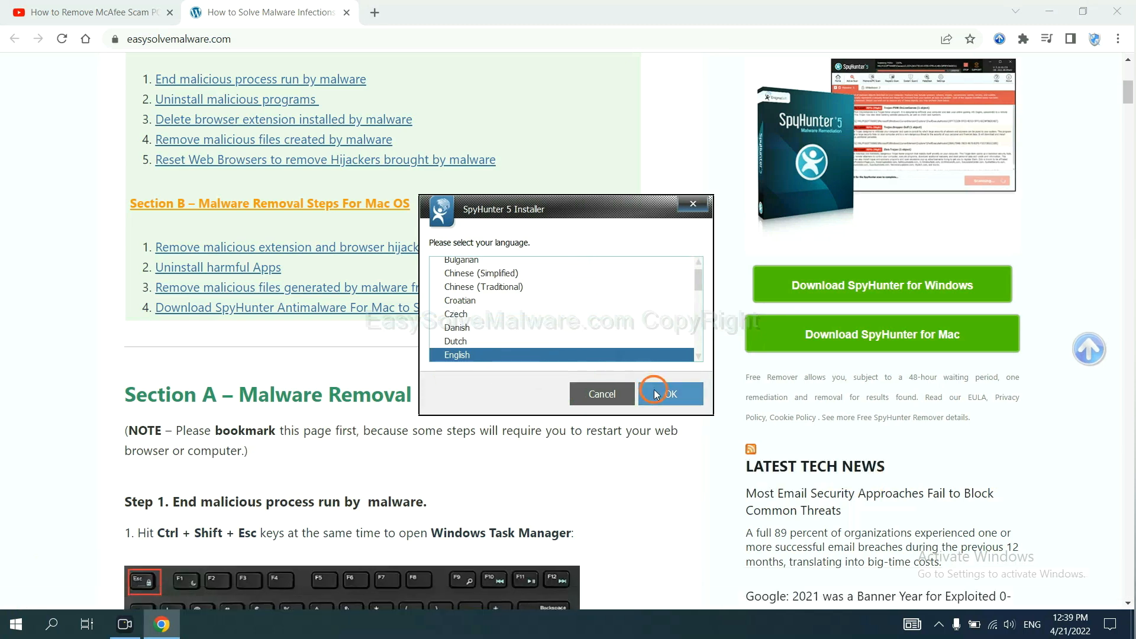
left_click(667, 393)
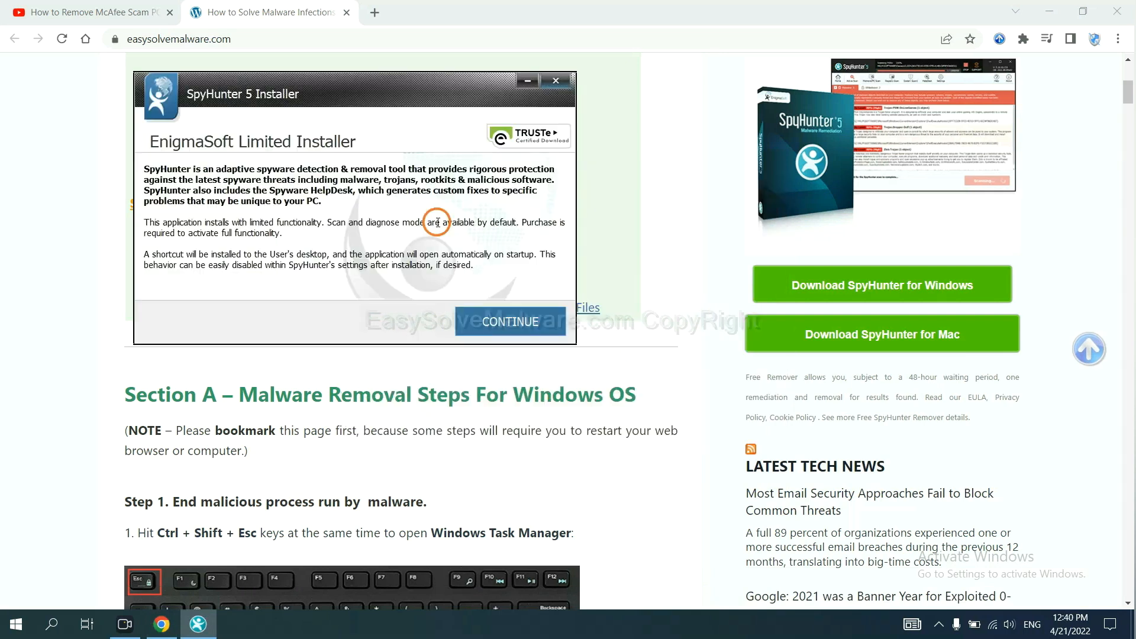
left_click(510, 321)
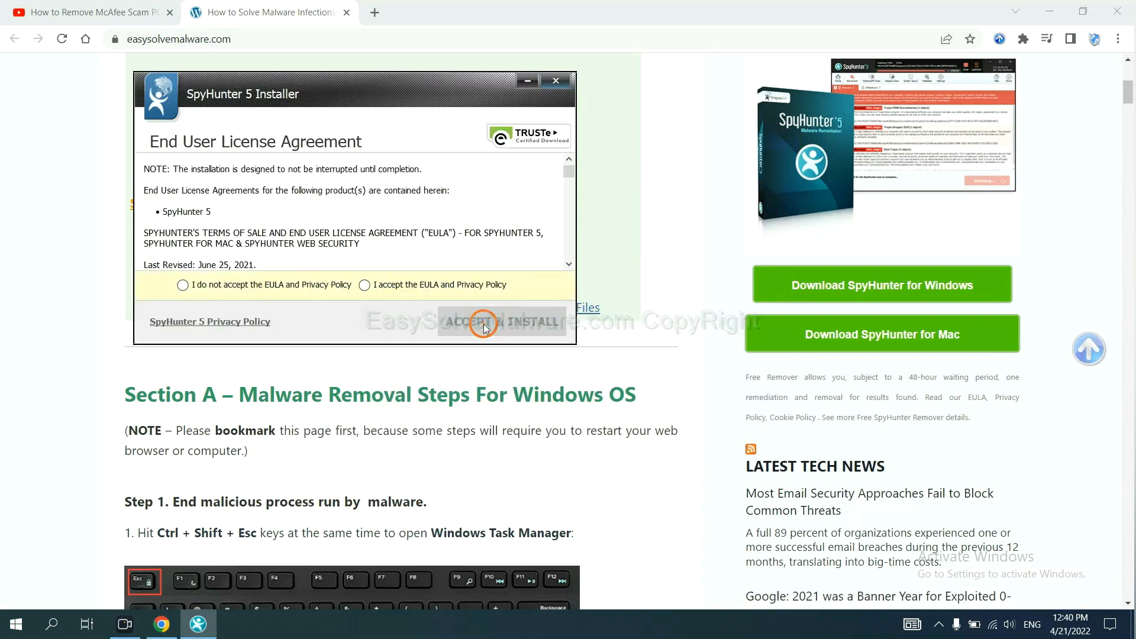
left_click(363, 284)
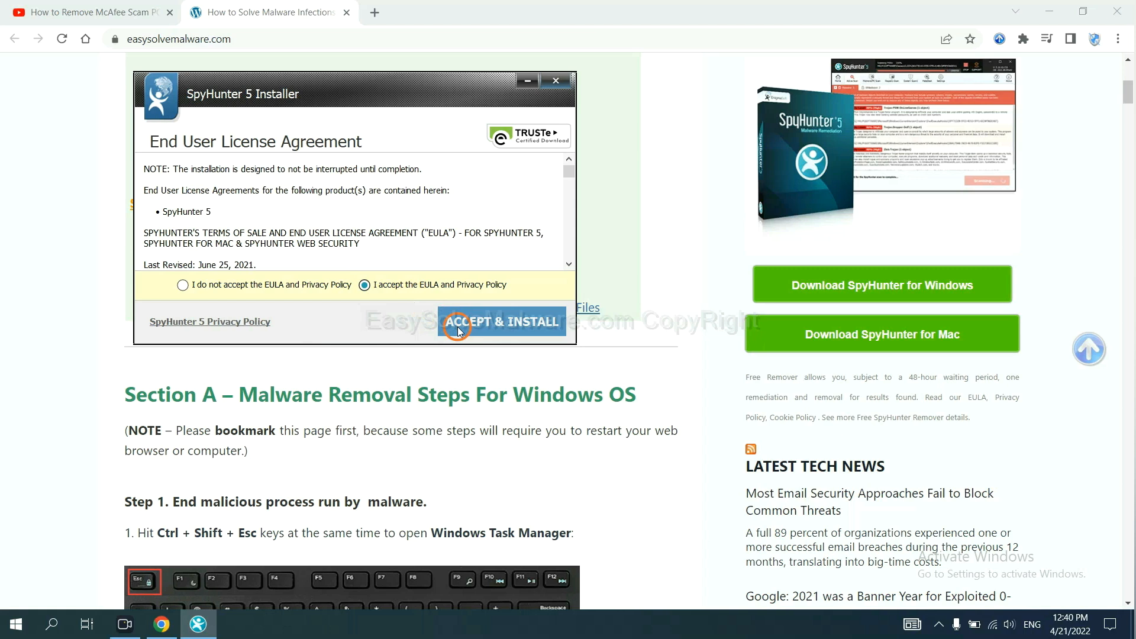
left_click(502, 321)
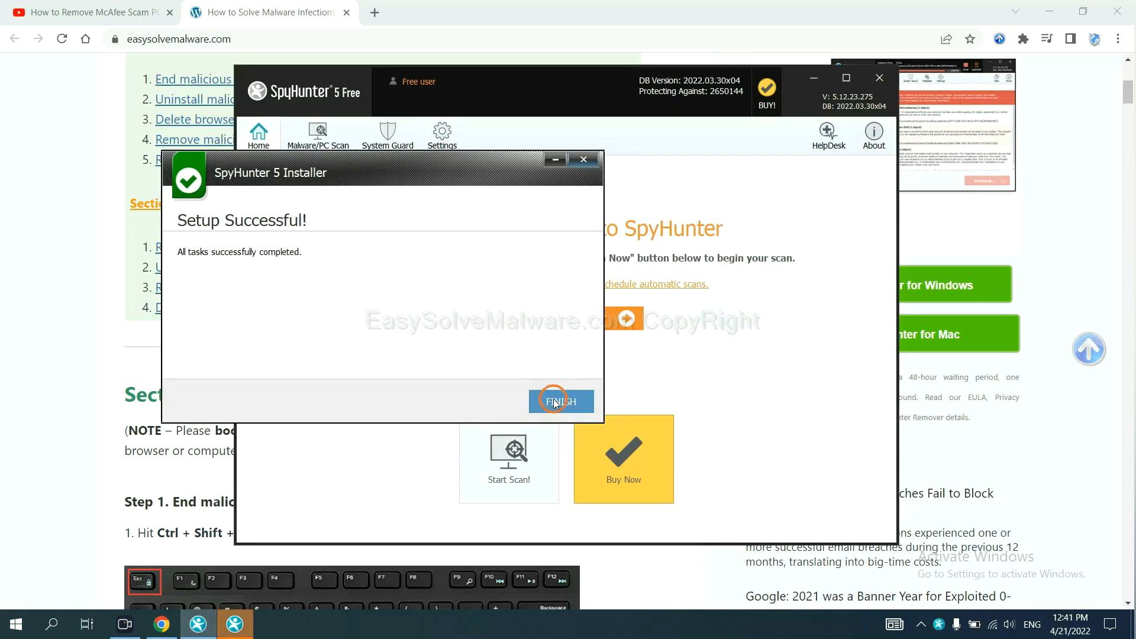
Finish the installer, scan for malware and continue past the unknown objects list
left_click(561, 401)
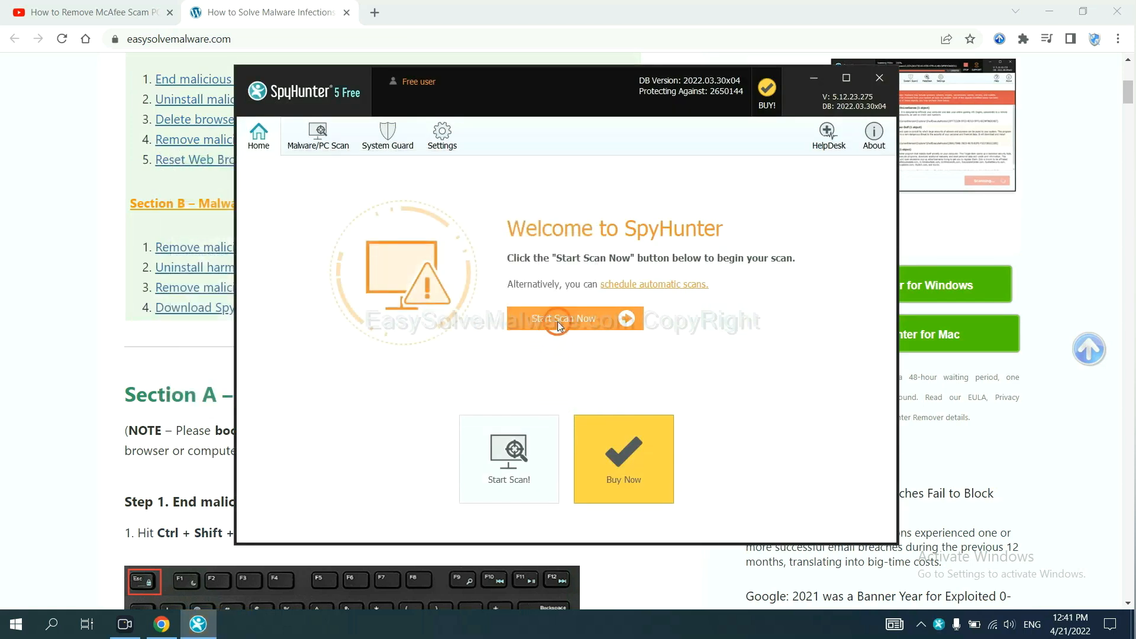
left_click(565, 318)
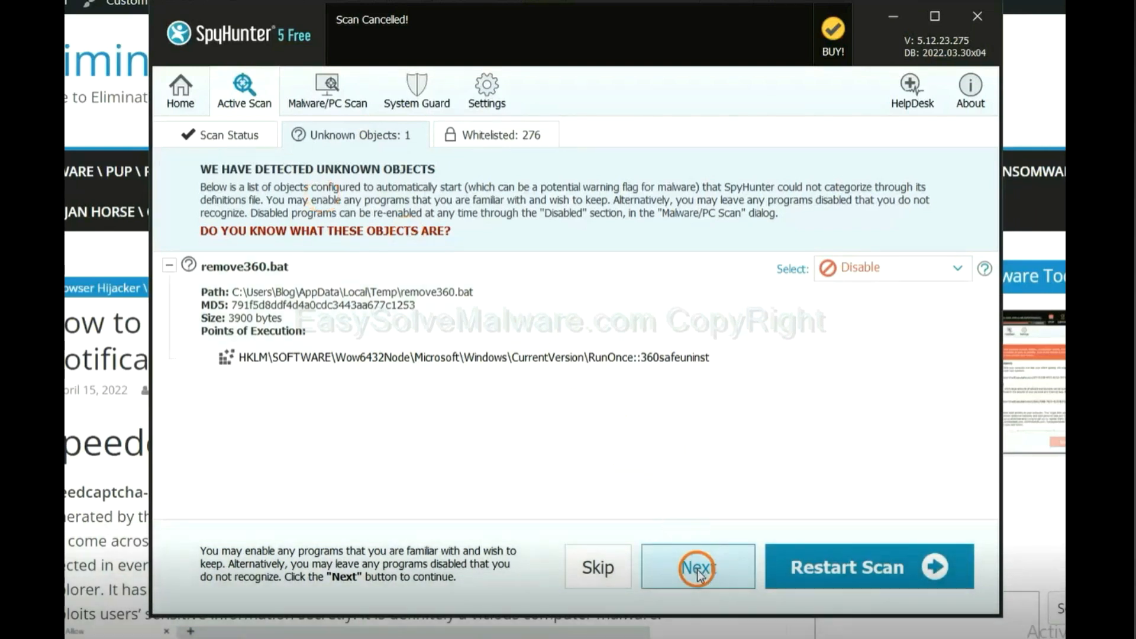
left_click(696, 567)
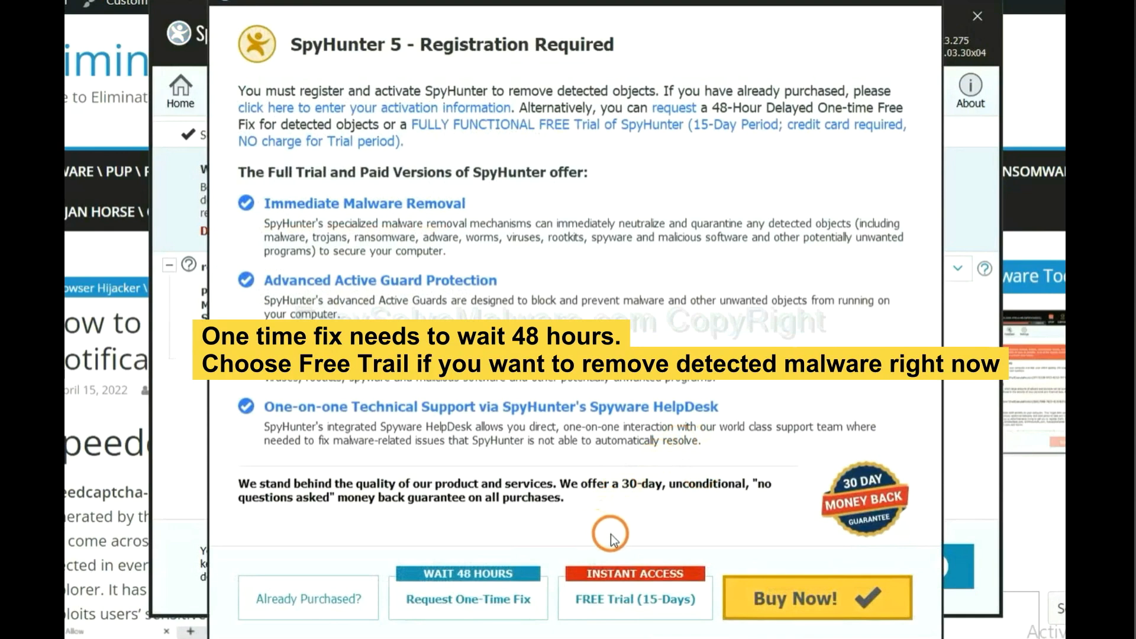
mouse_move(608, 523)
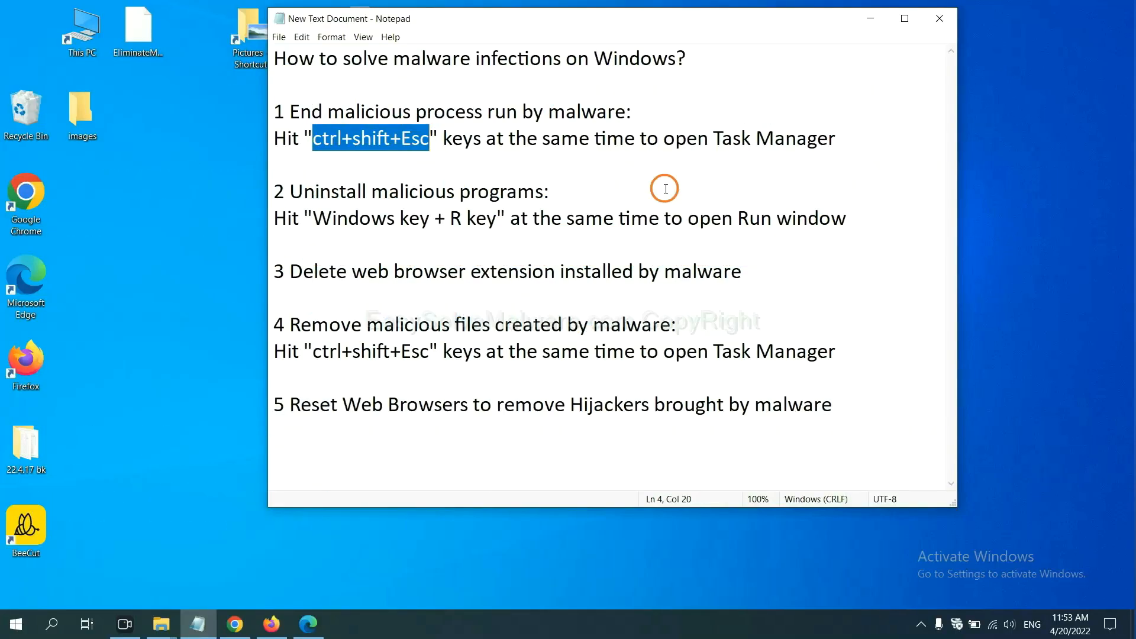
mouse_move(546, 181)
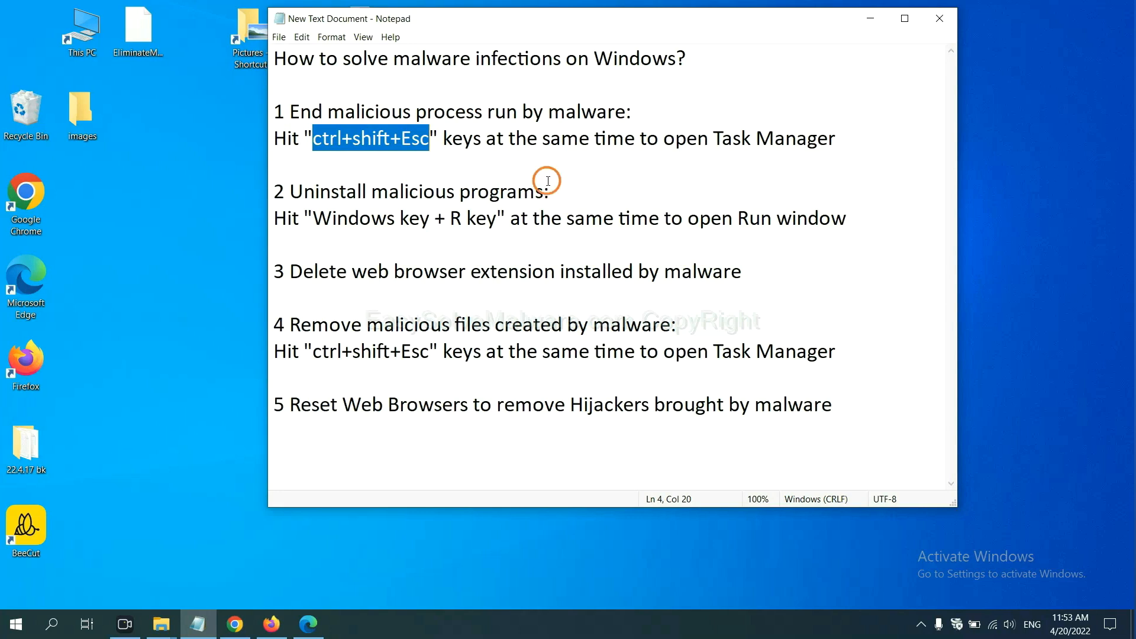
left_click(322, 139)
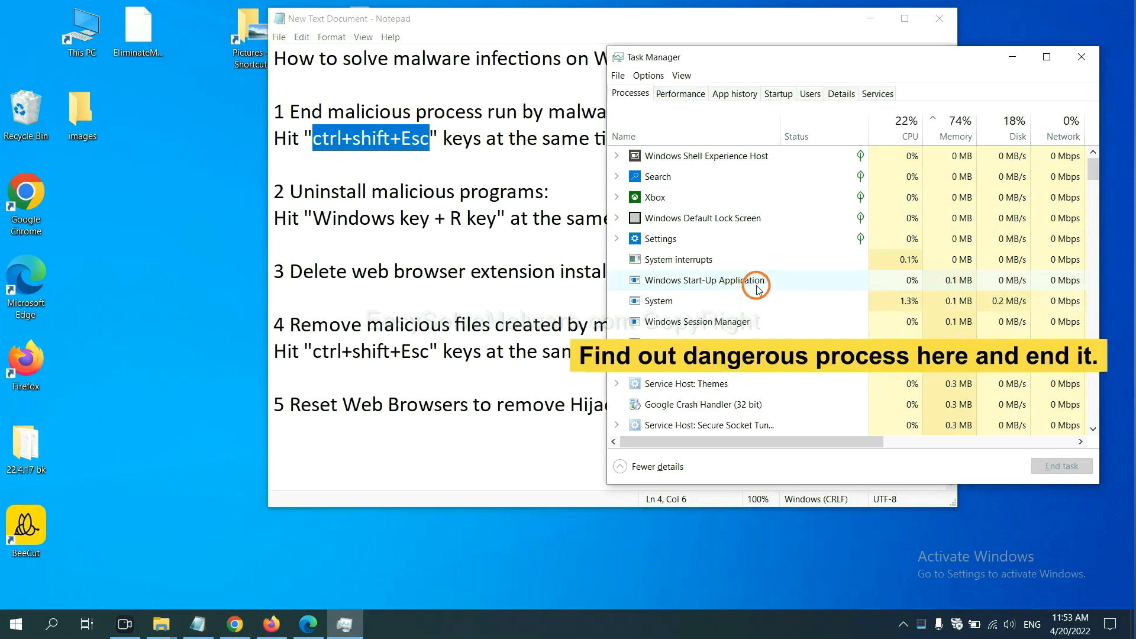
left_click(724, 301)
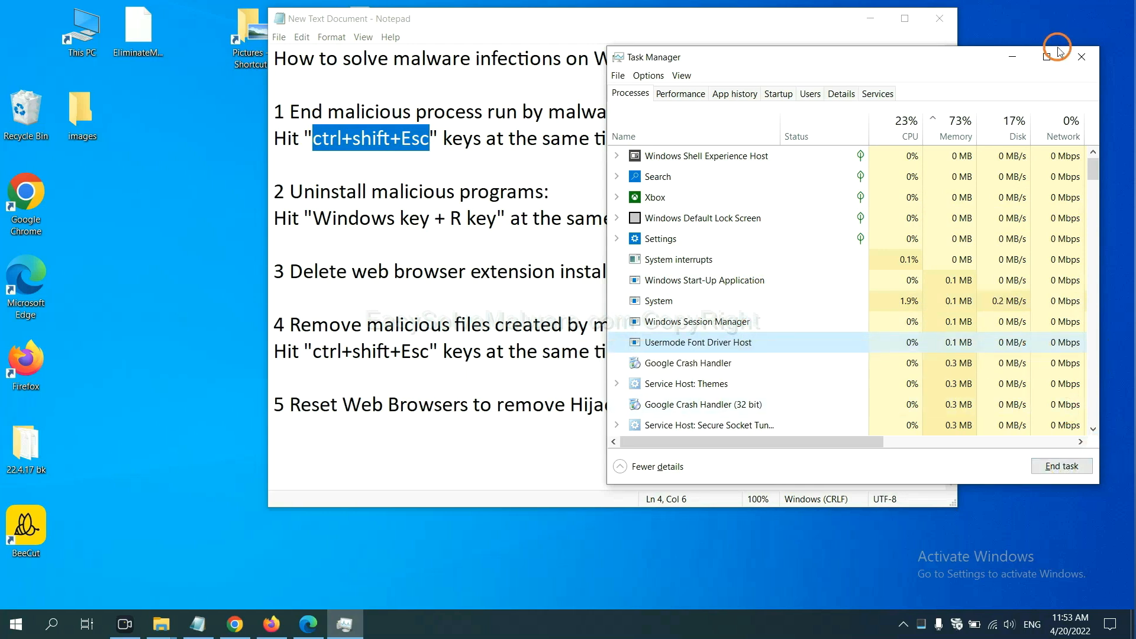
left_click(1080, 56)
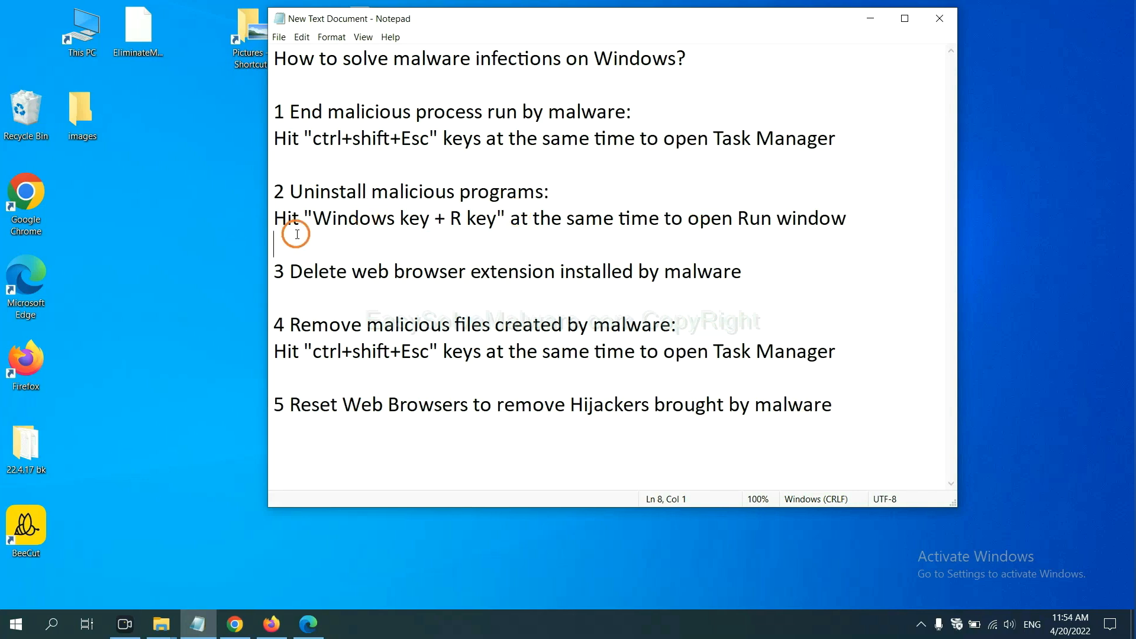
Launch Control Panel through the Run dialog with 'control panel'
left_click_drag(312, 217, 464, 218)
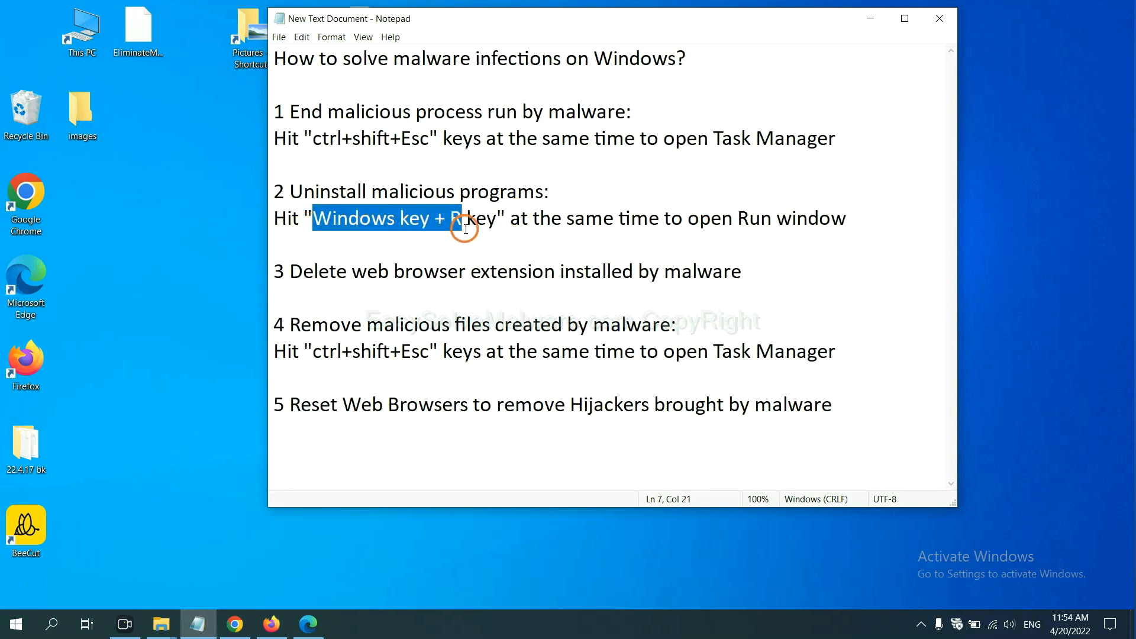
left_click_drag(461, 218, 498, 217)
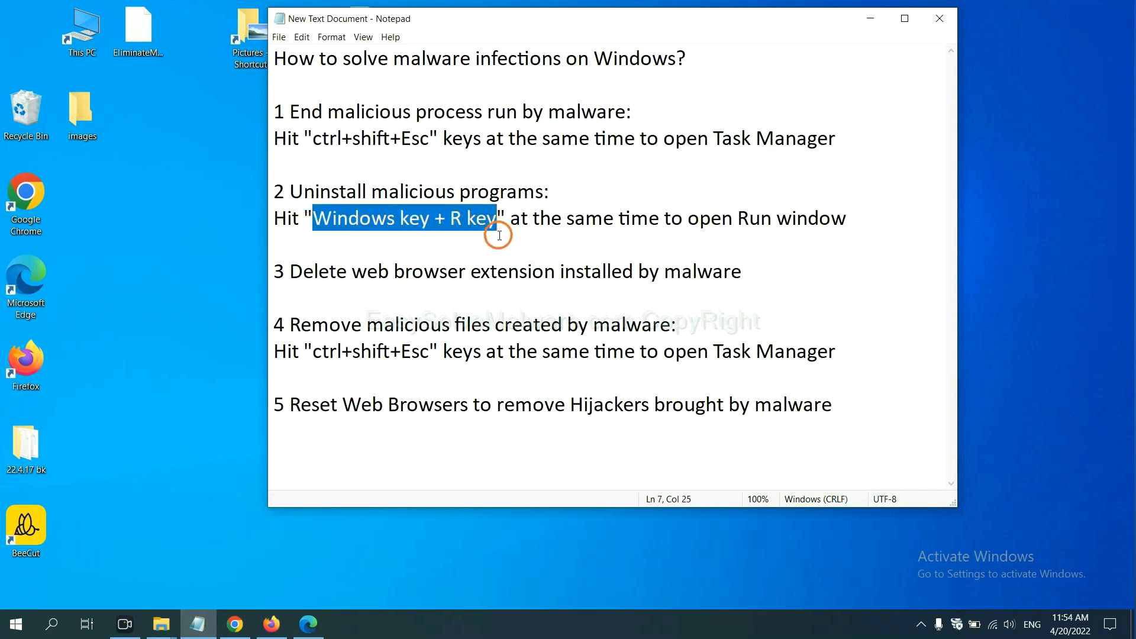
key("Win+r")
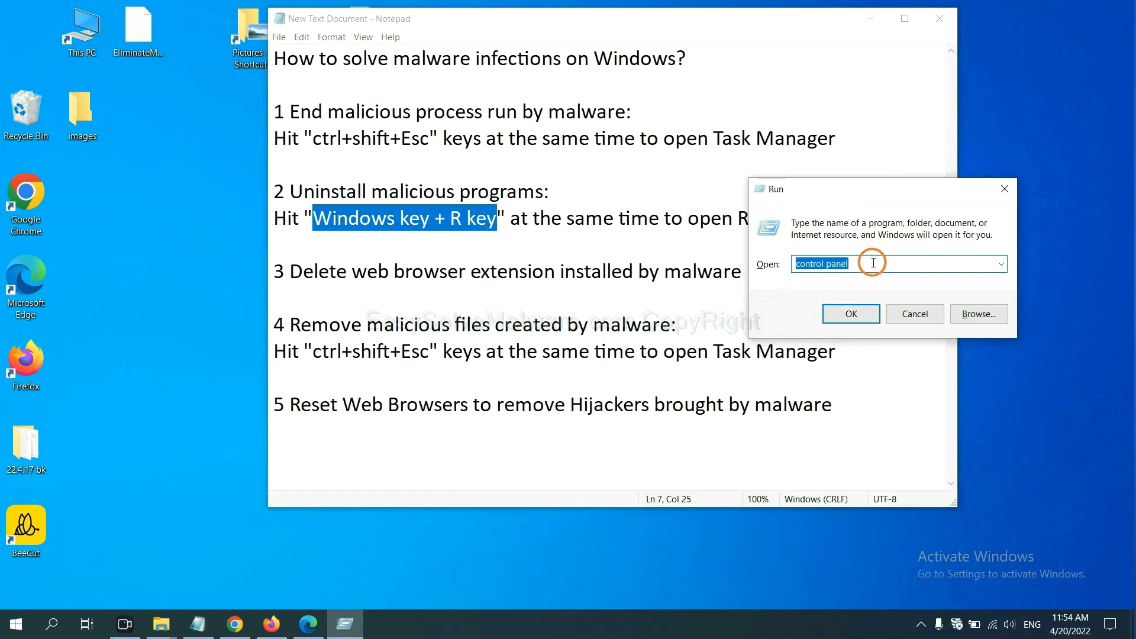
left_click(873, 263)
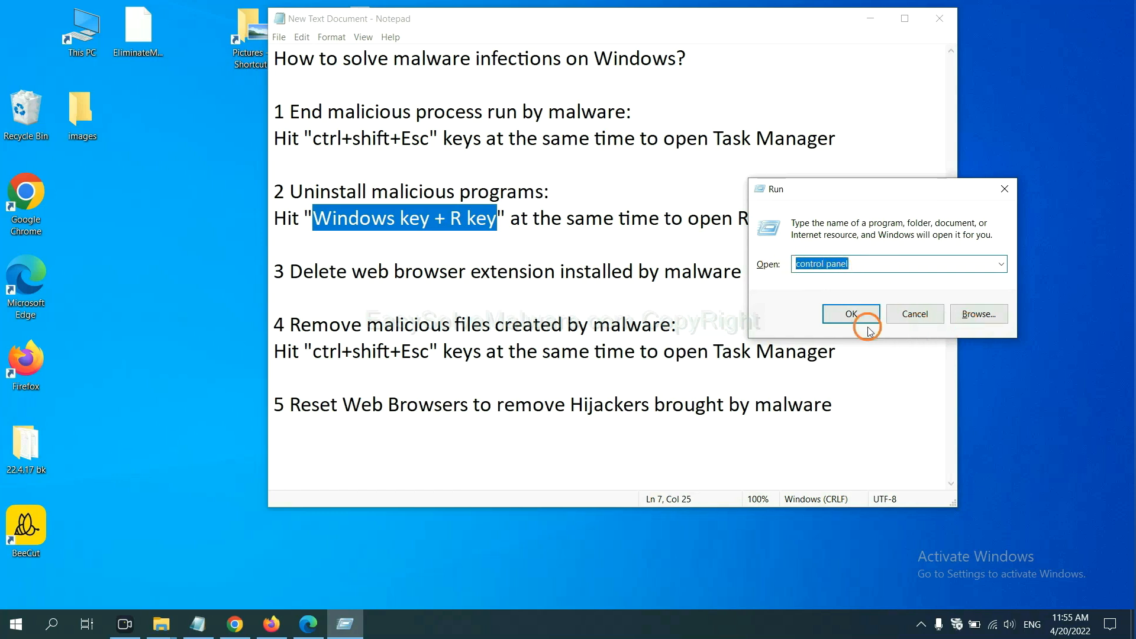
left_click(851, 313)
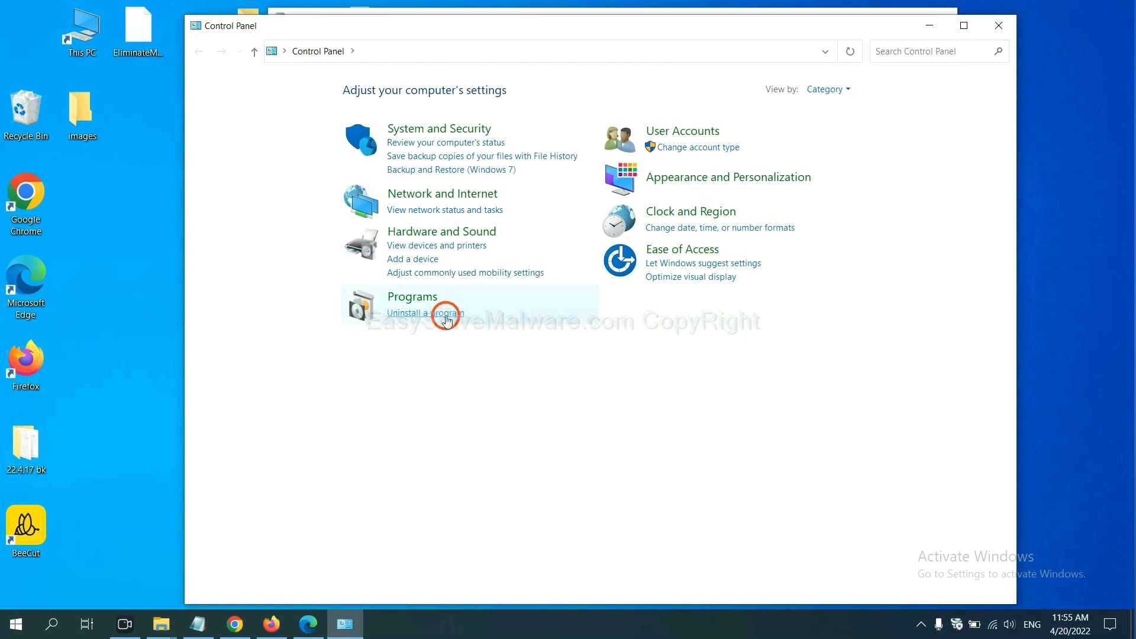
Uninstall Xiph.Org Open Codecs from Programs and Features and close the list
left_click(425, 313)
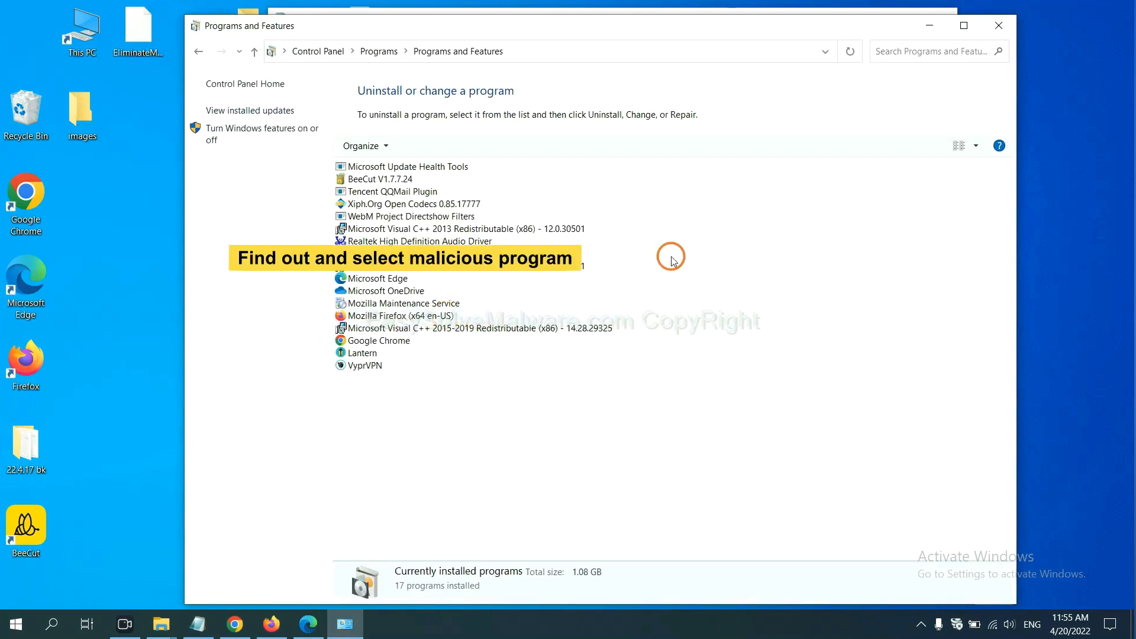
mouse_move(673, 252)
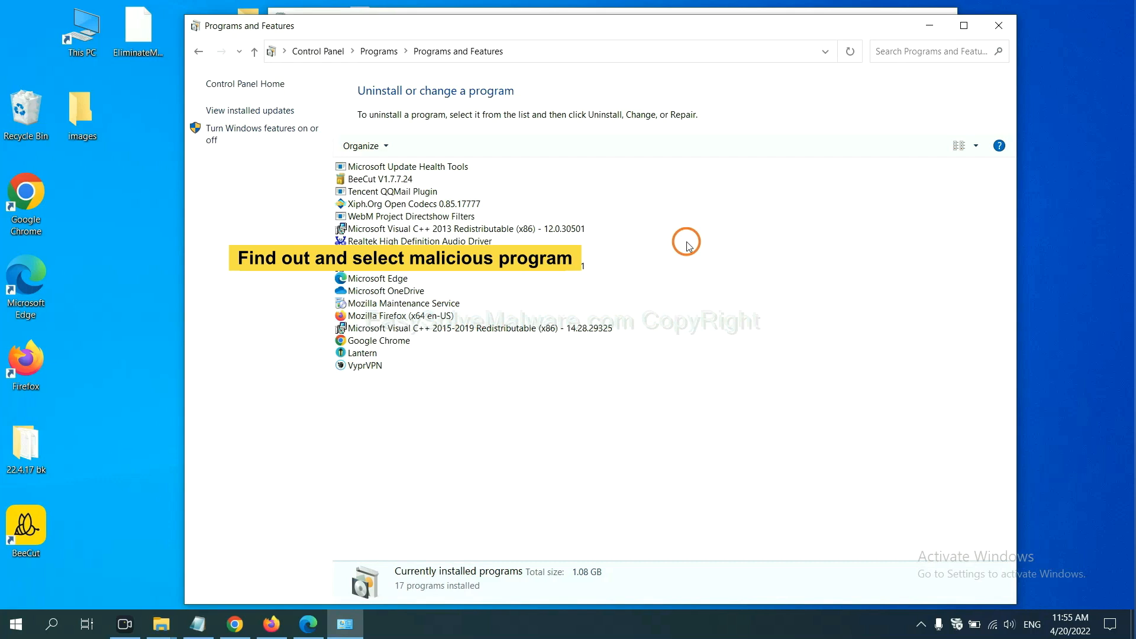
left_click(406, 203)
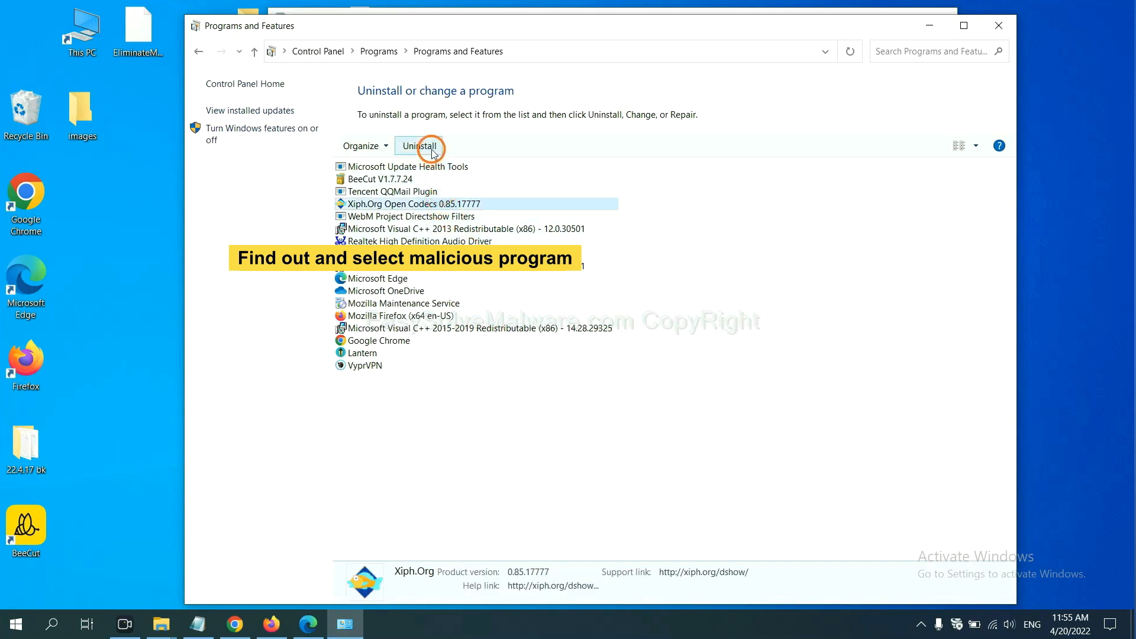
mouse_move(1010, 34)
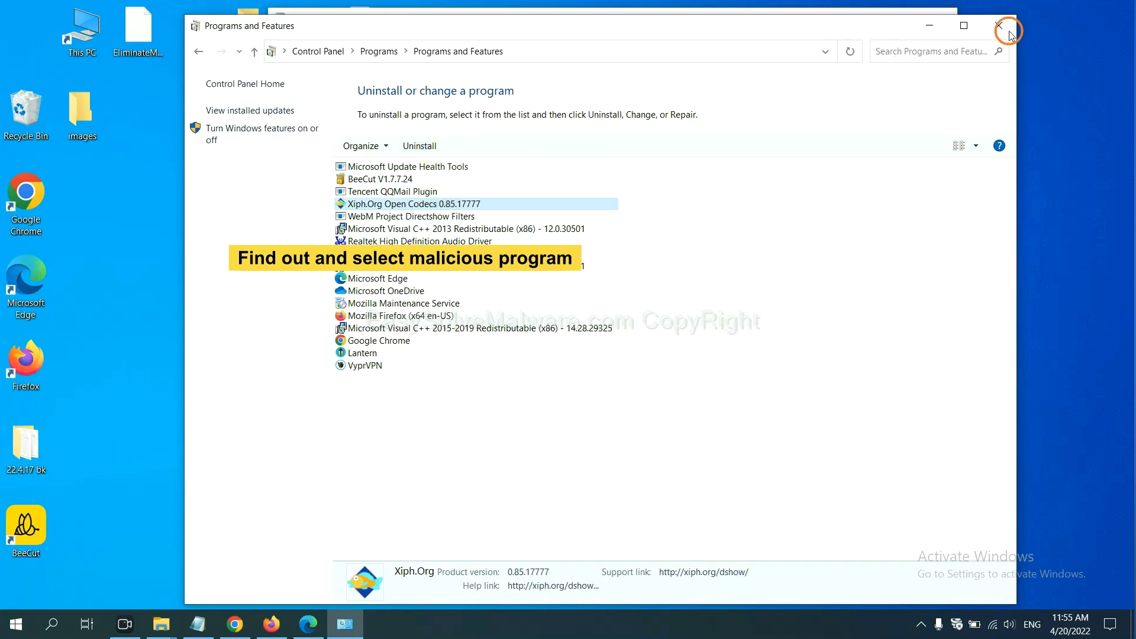
left_click(1006, 30)
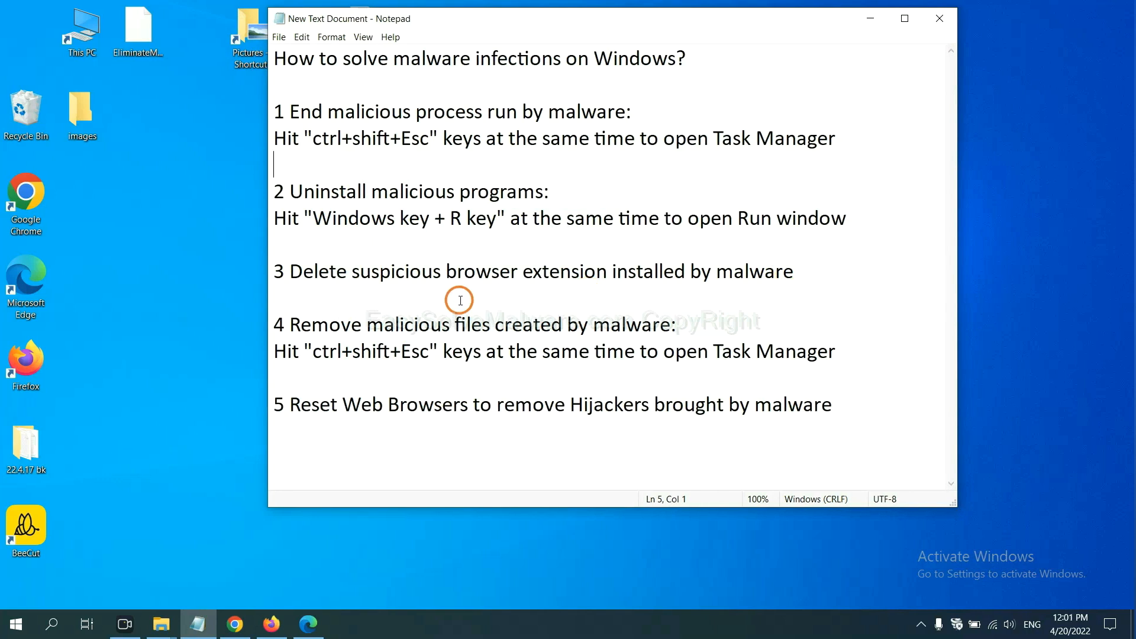
Review Chrome's installed extensions (Scroll To Top) via More tools, then move to Firefox
left_click(234, 624)
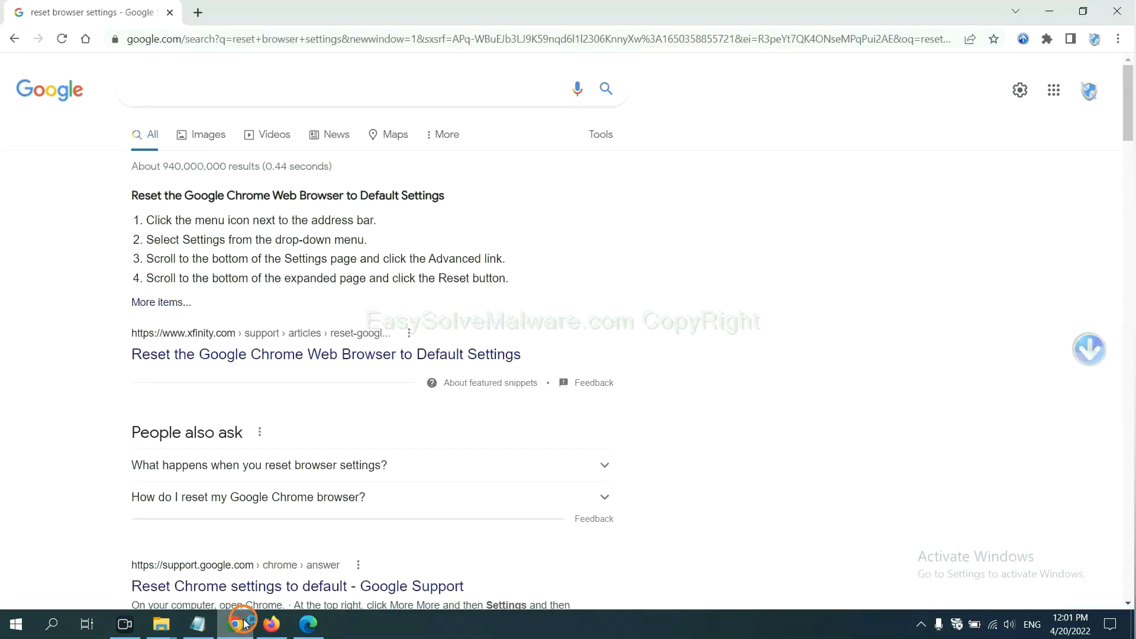
left_click(1115, 40)
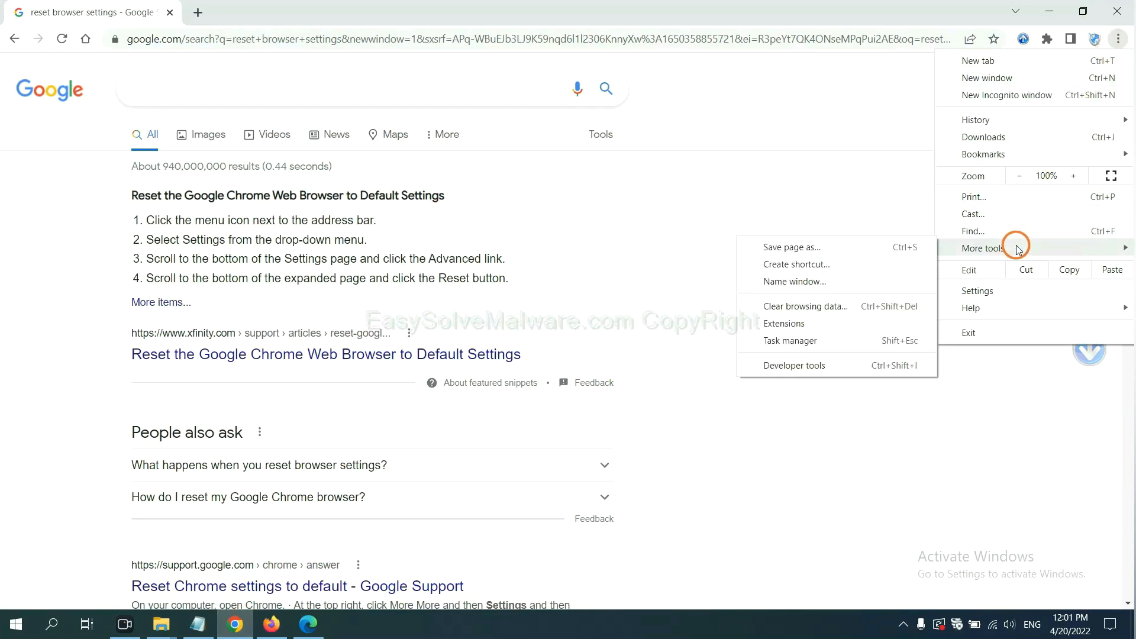
left_click(783, 323)
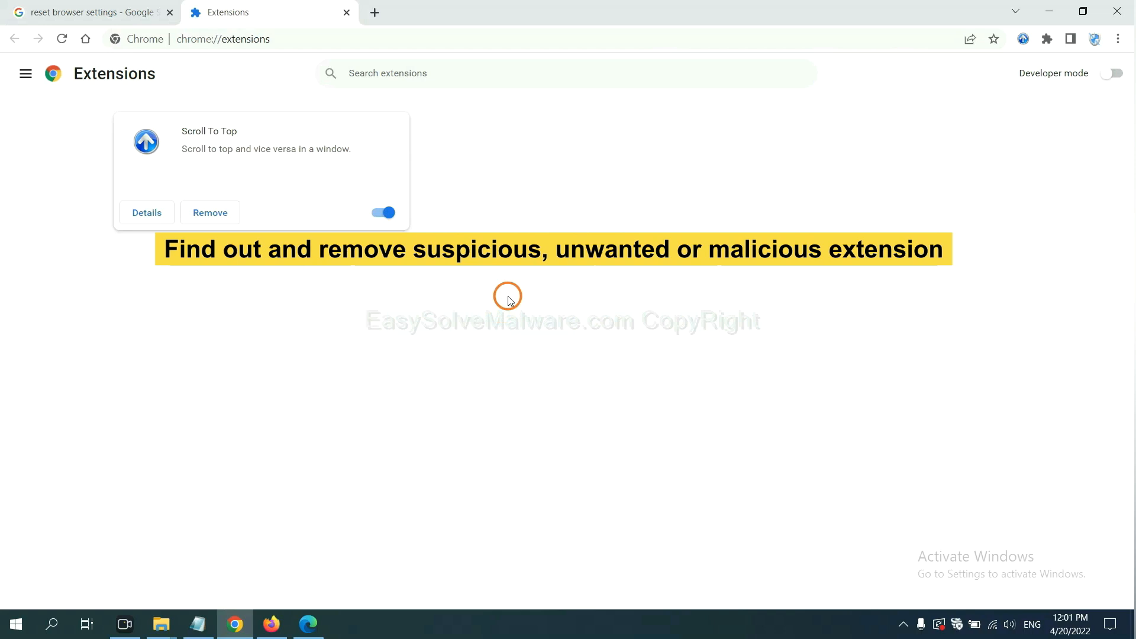
mouse_move(510, 291)
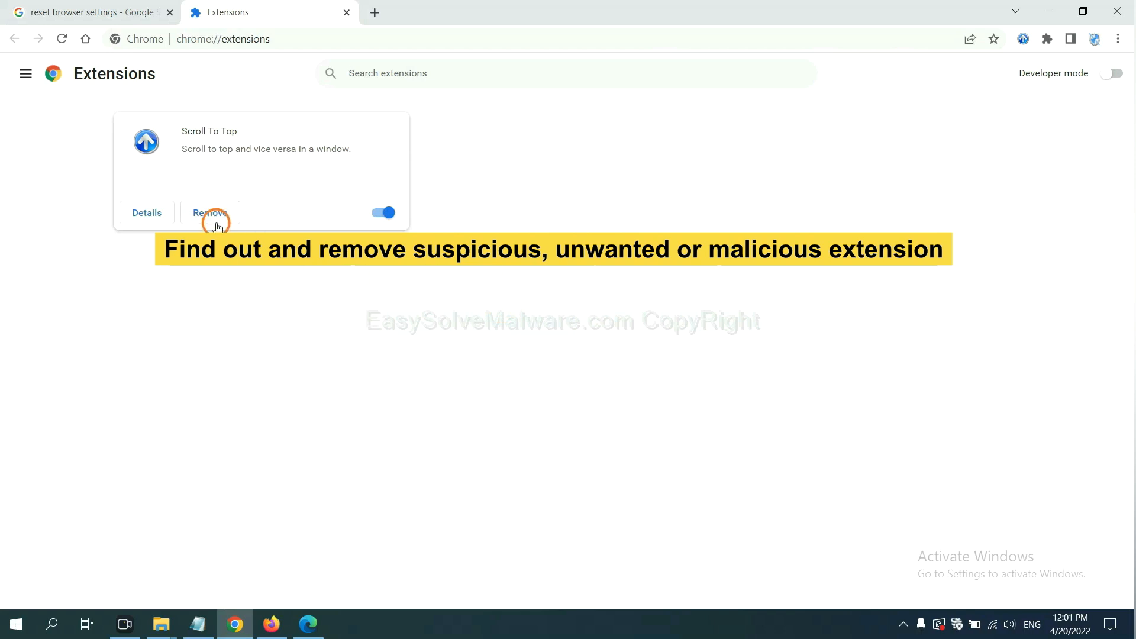
mouse_move(354, 548)
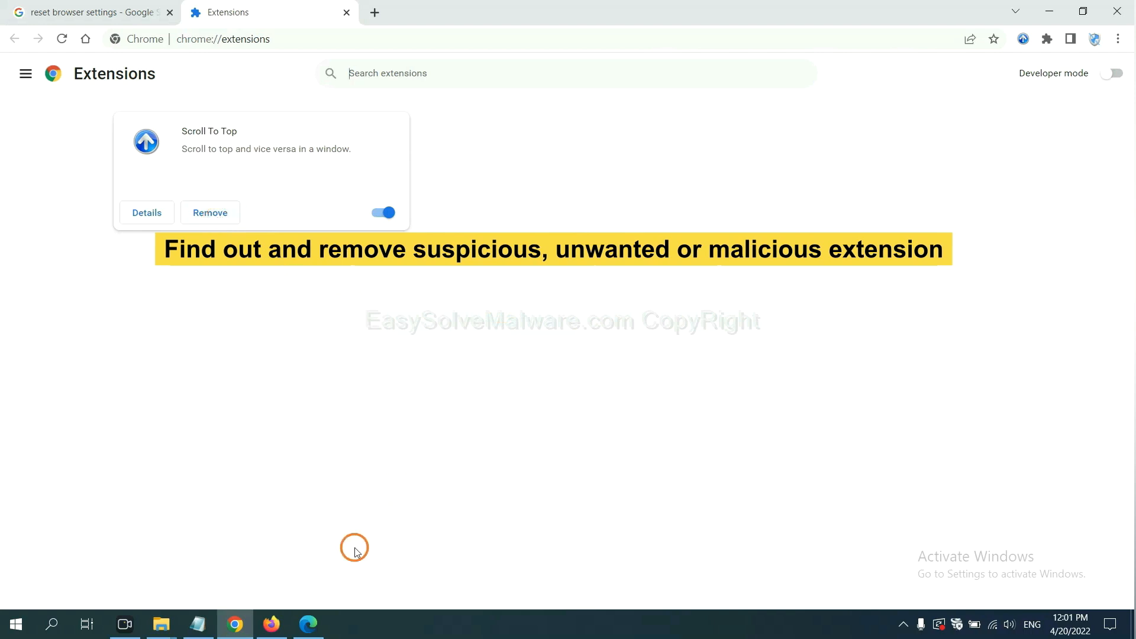
left_click(271, 623)
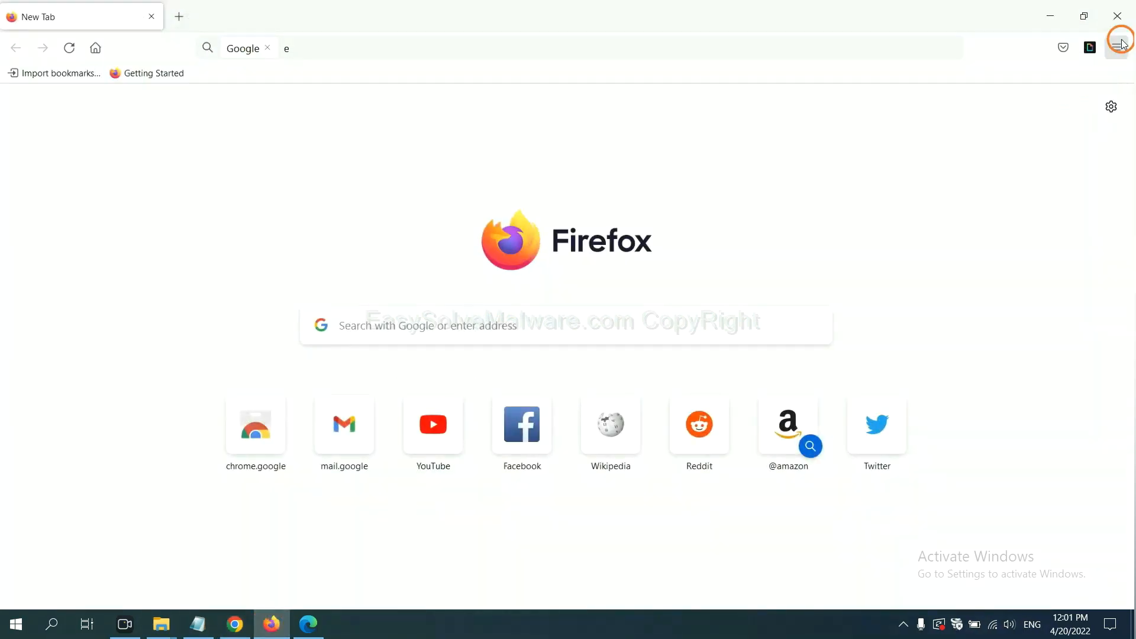
Show Firefox's Add-ons and themes manager and the options for GIPHY for Firefox
left_click(1118, 47)
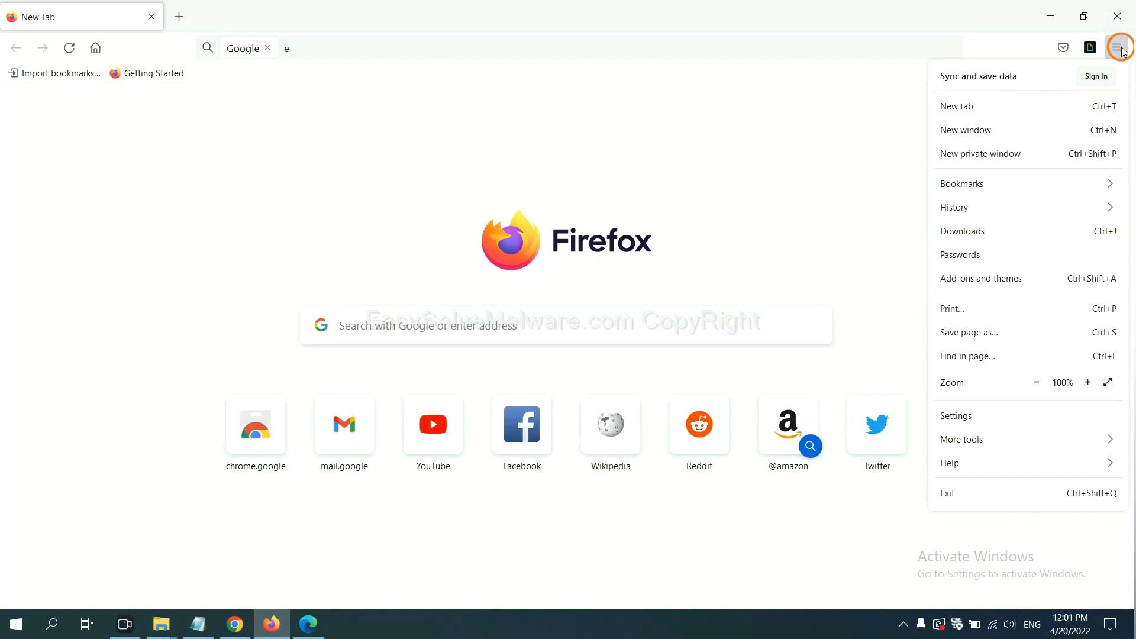
mouse_move(1006, 231)
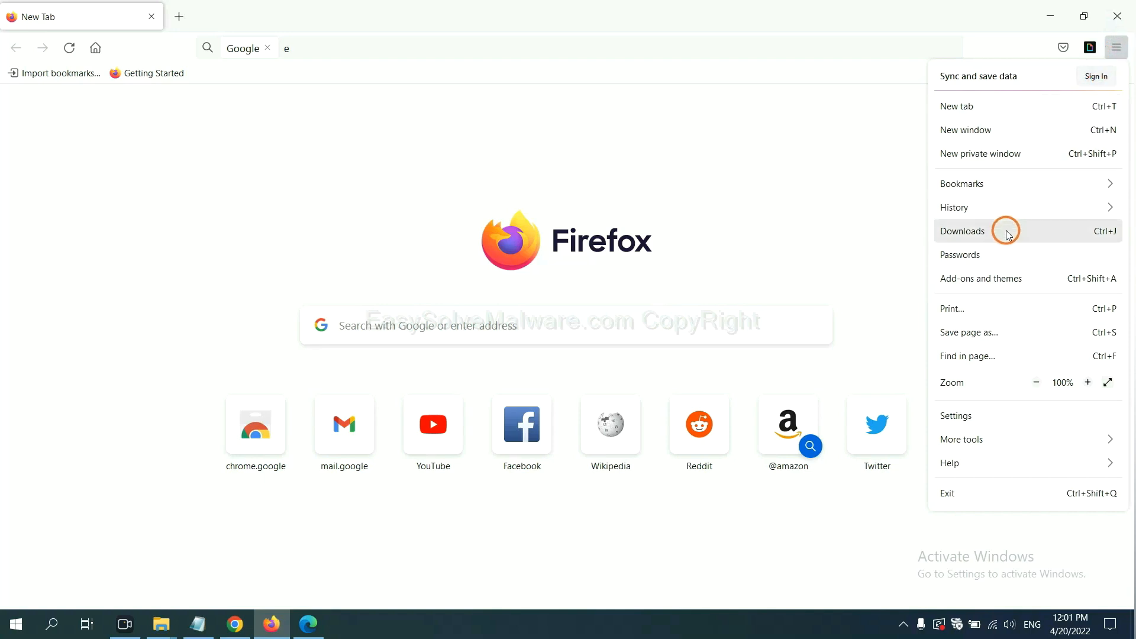
mouse_move(992, 278)
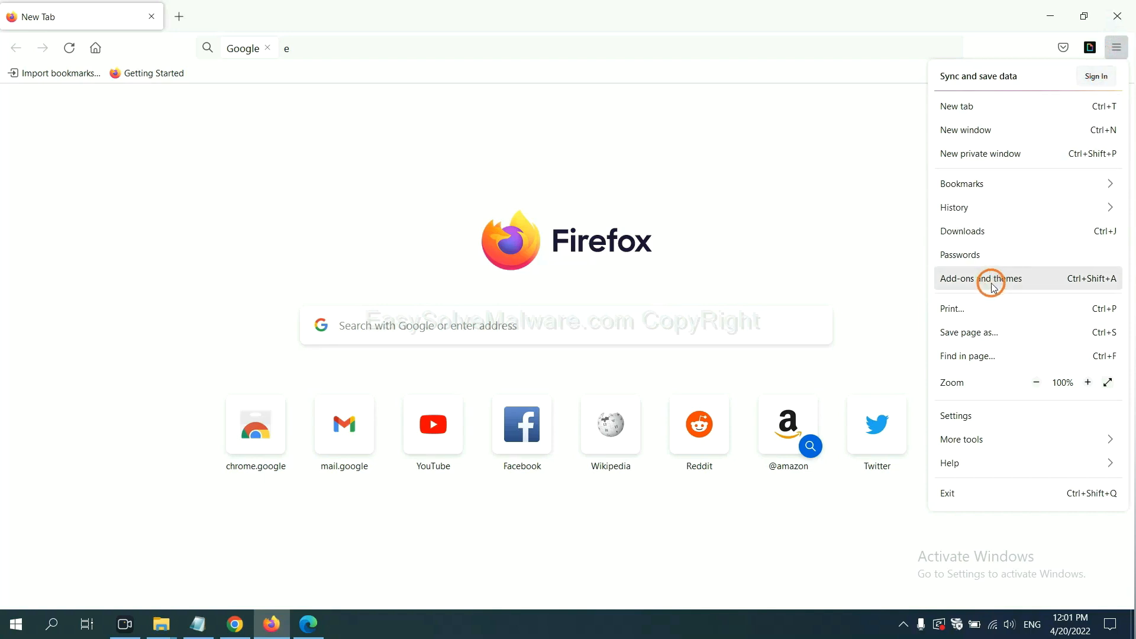
left_click(980, 278)
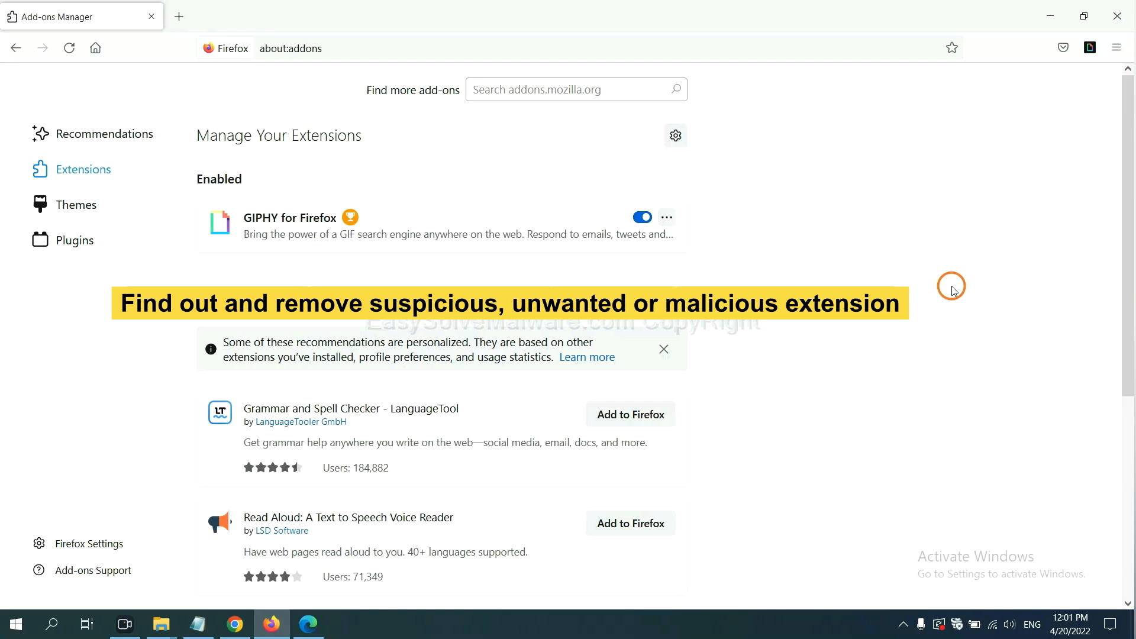
mouse_move(692, 234)
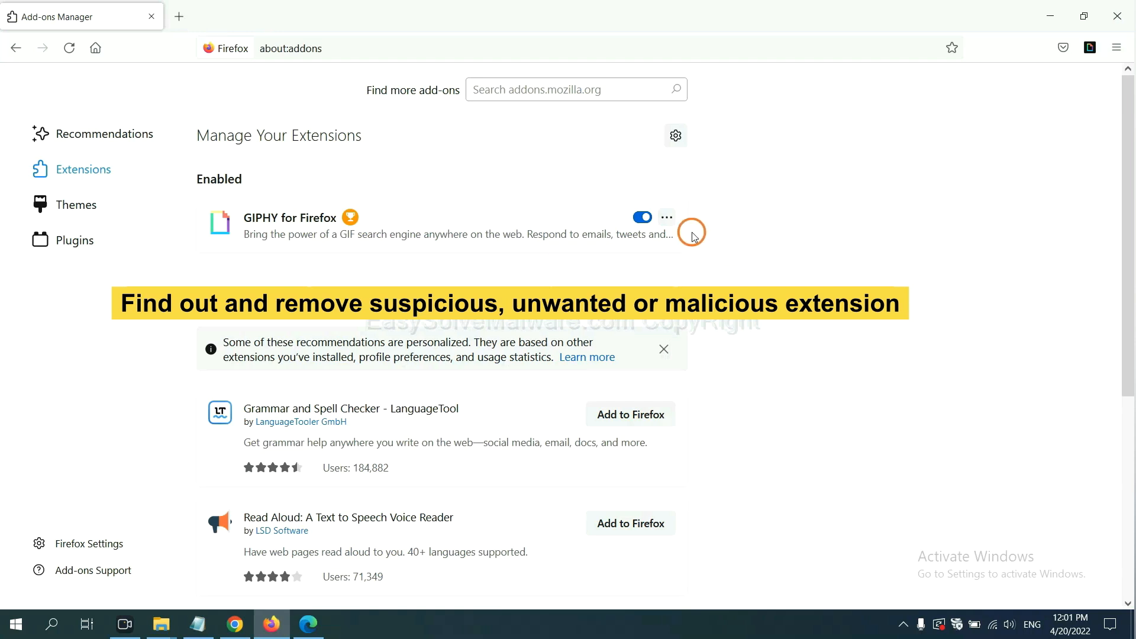
left_click(666, 218)
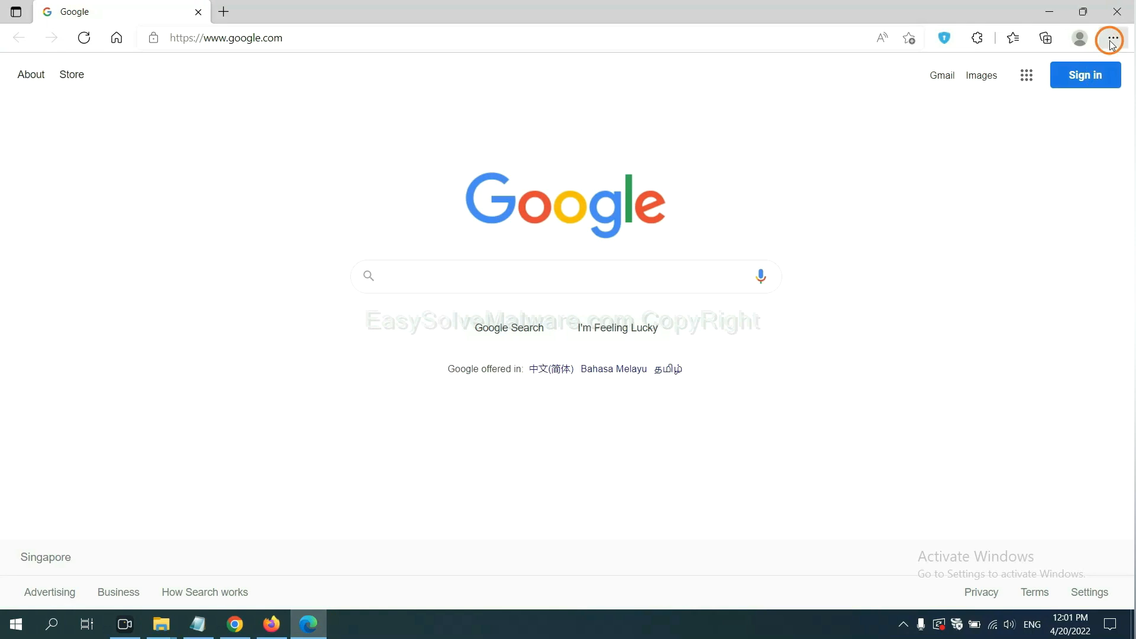
Remove the ArcVpn Free Fast VPN Proxy extension from Edge's Manage extensions page
left_click(1110, 38)
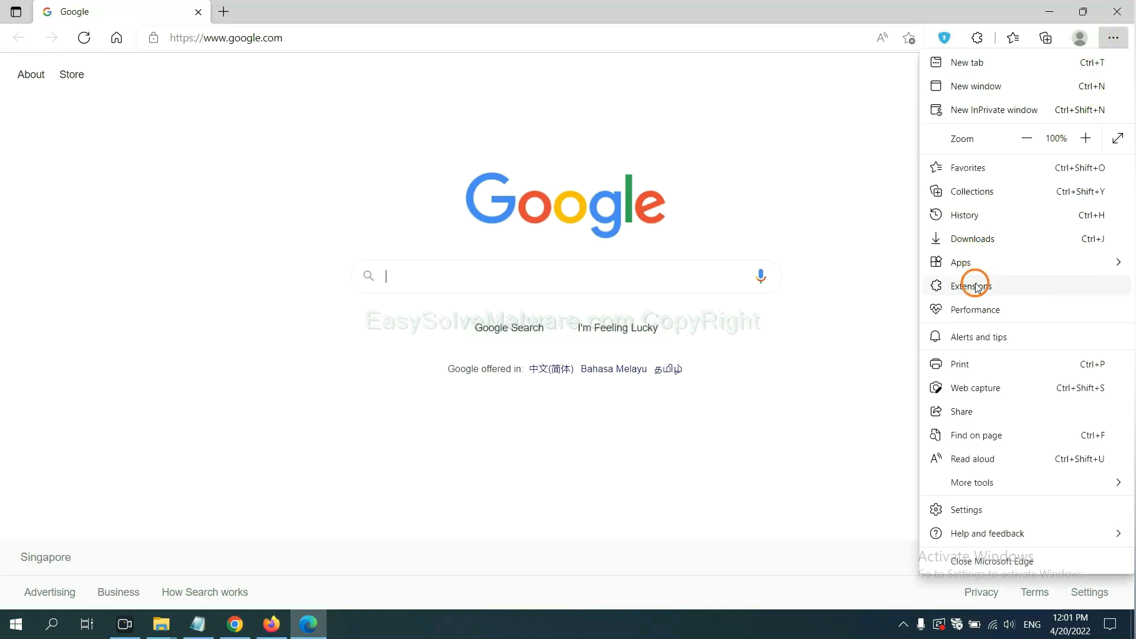
left_click(973, 285)
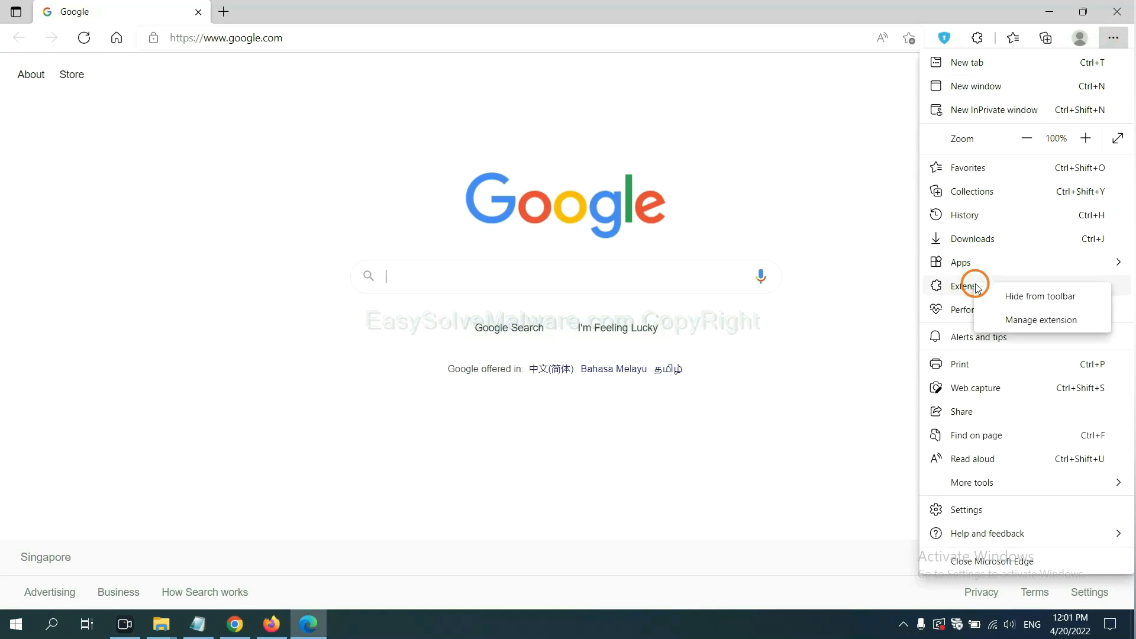
mouse_move(1017, 320)
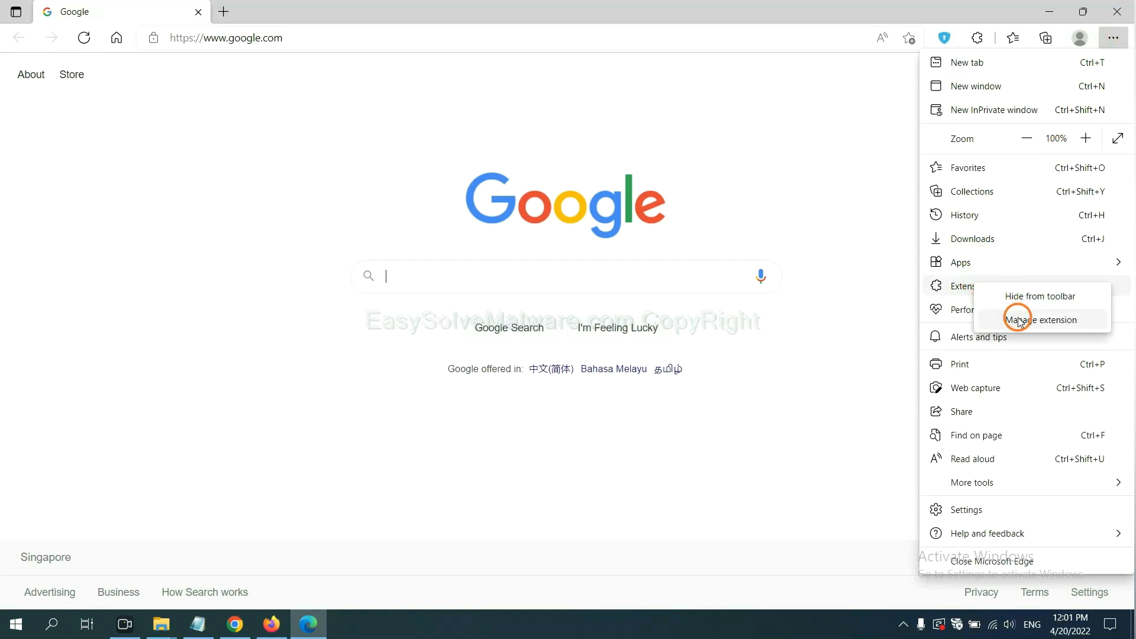
left_click(1018, 318)
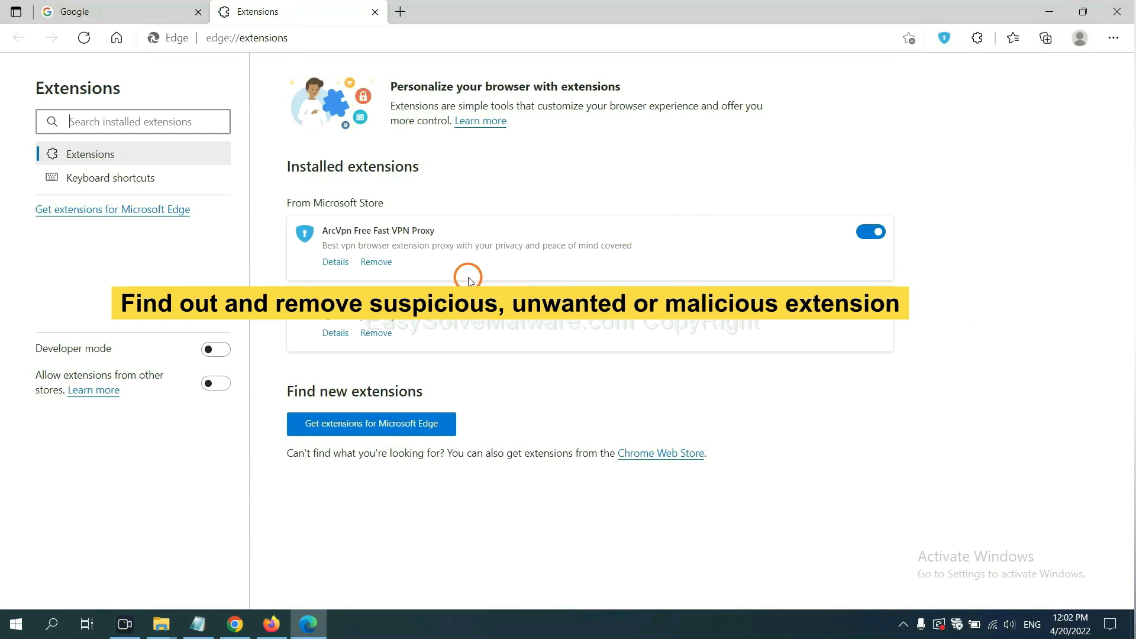
mouse_move(440, 266)
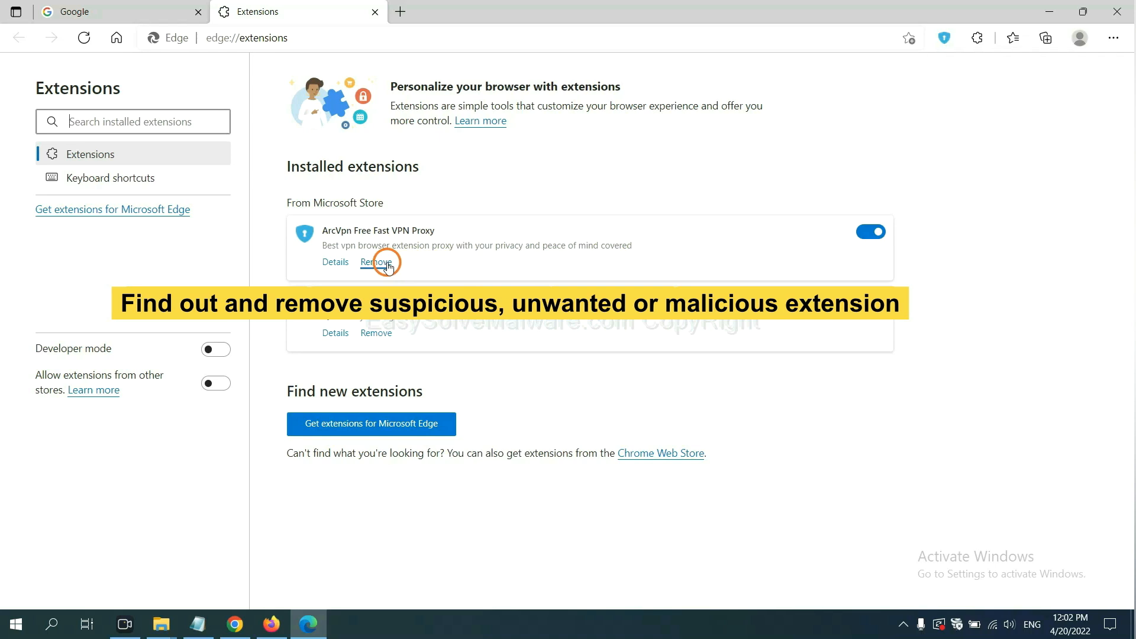
left_click(375, 262)
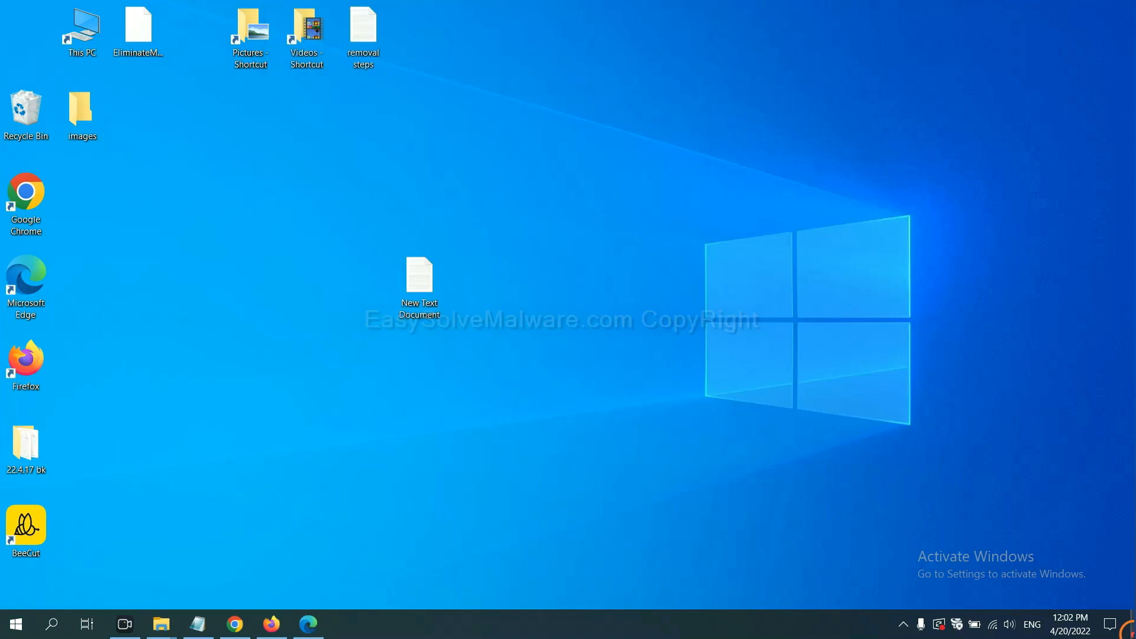
Review step 4 of the New Text Document removal notes and bring up the Run dialog
double_click(419, 282)
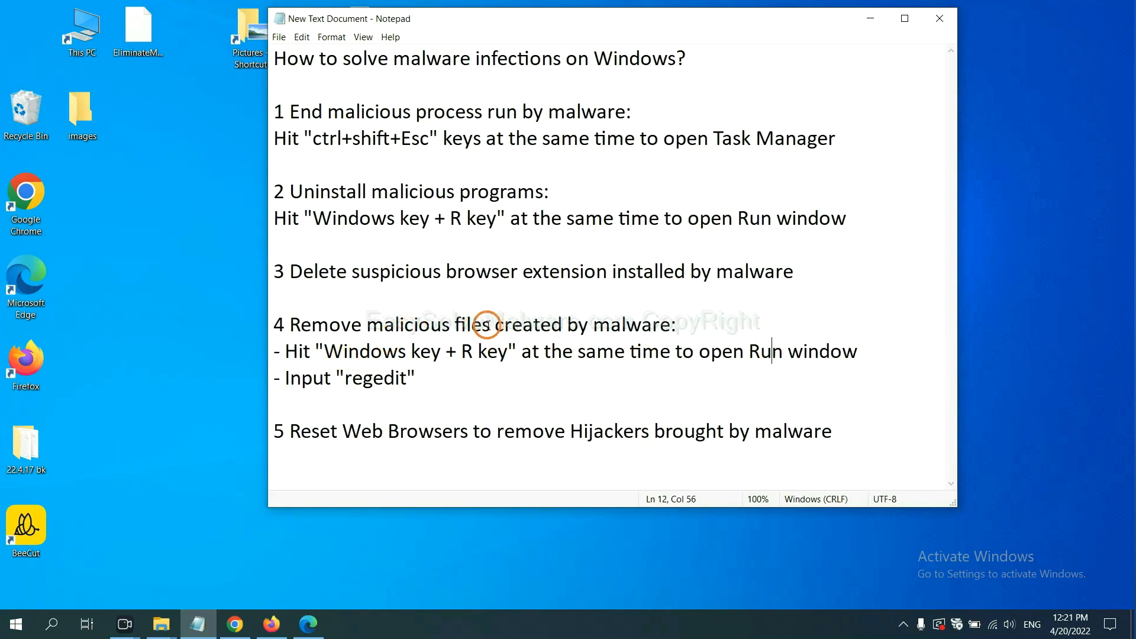
mouse_move(290, 350)
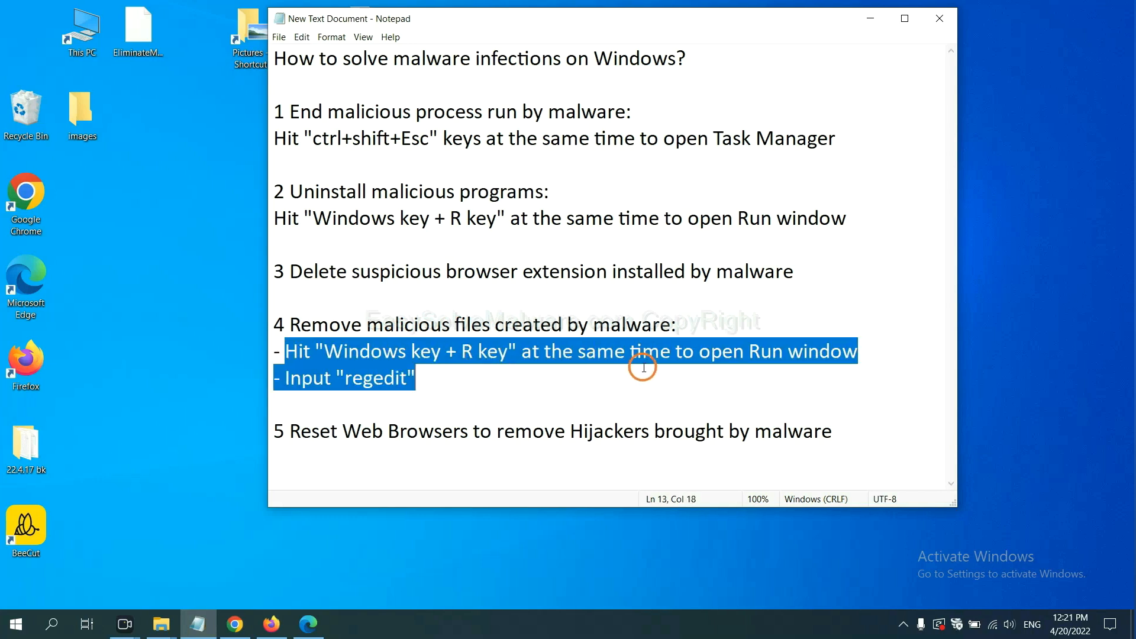
left_click(656, 351)
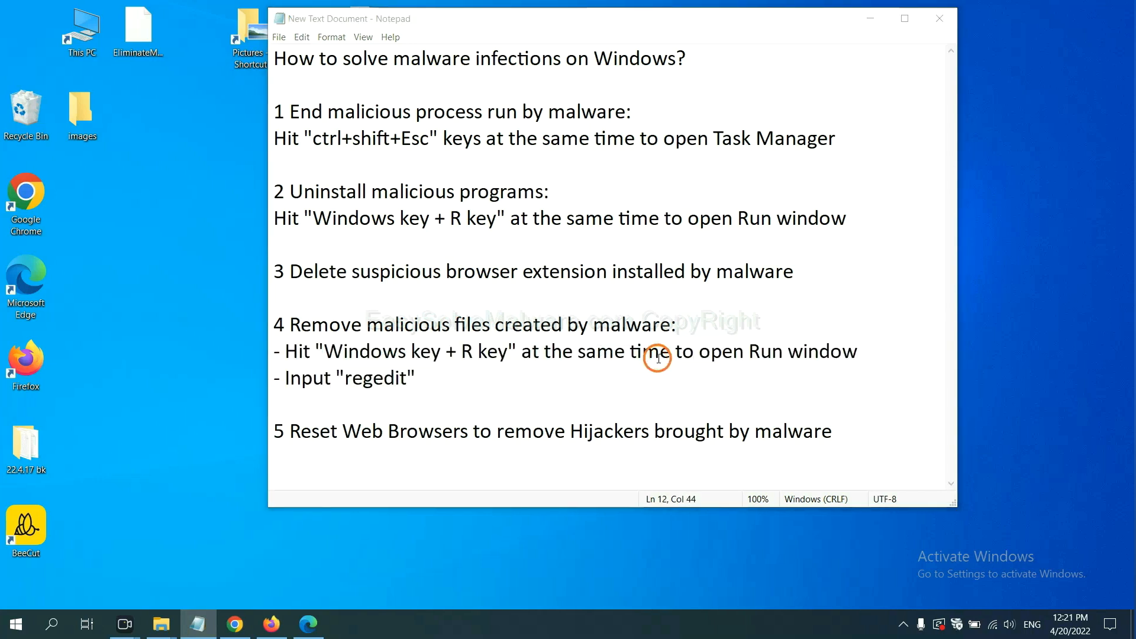
key("win+r")
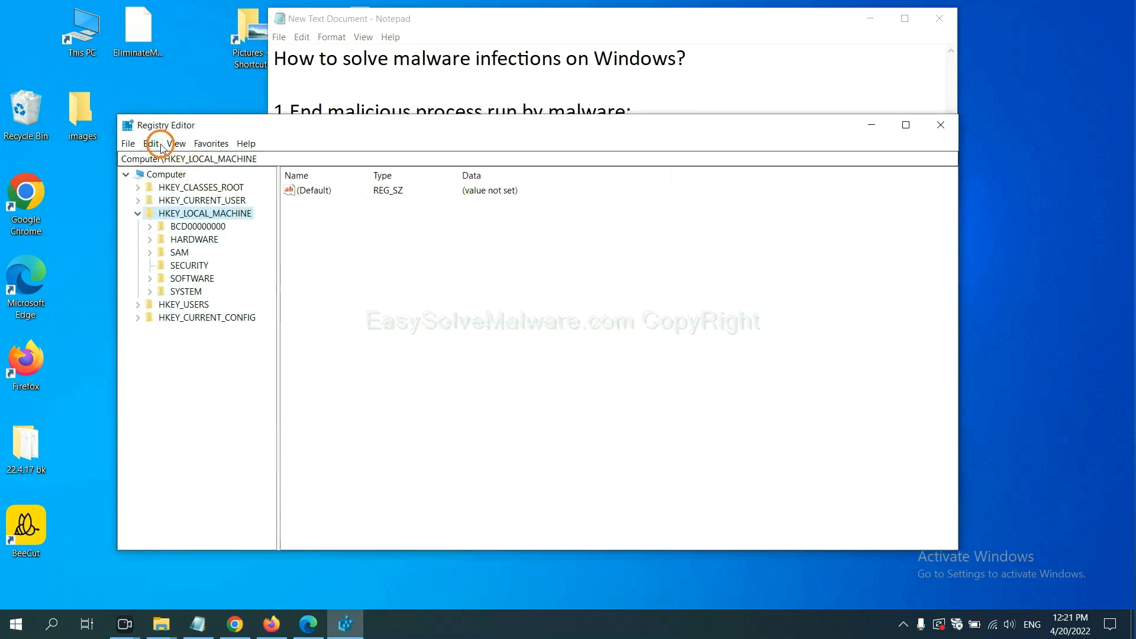
Search the registry via Edit > Find for 'Input the name of malware'
left_click(152, 143)
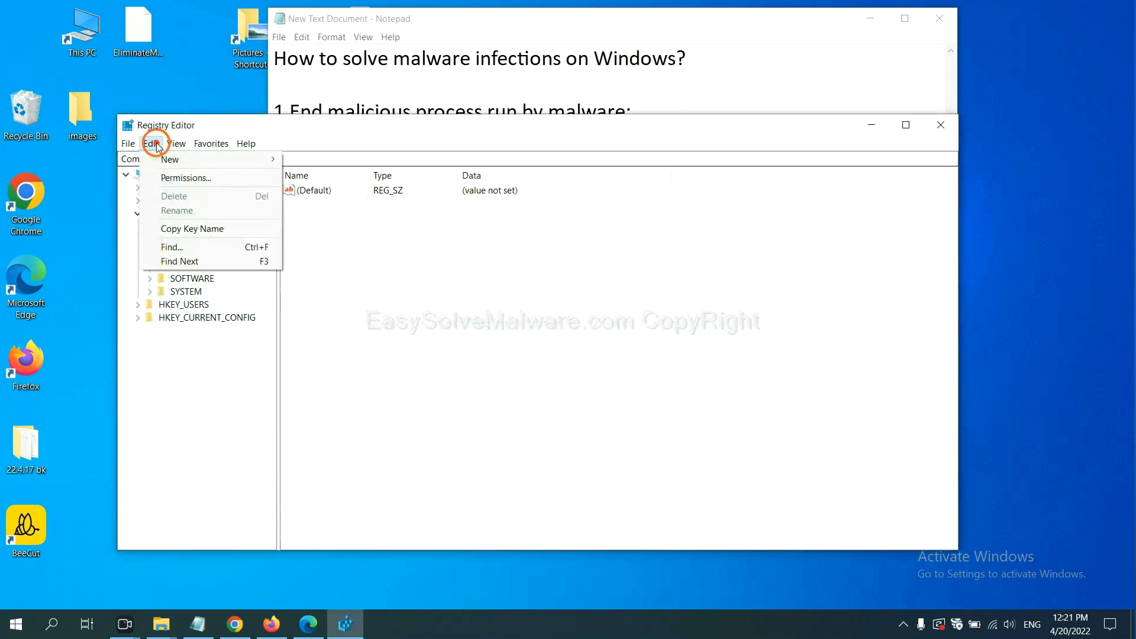
mouse_move(195, 246)
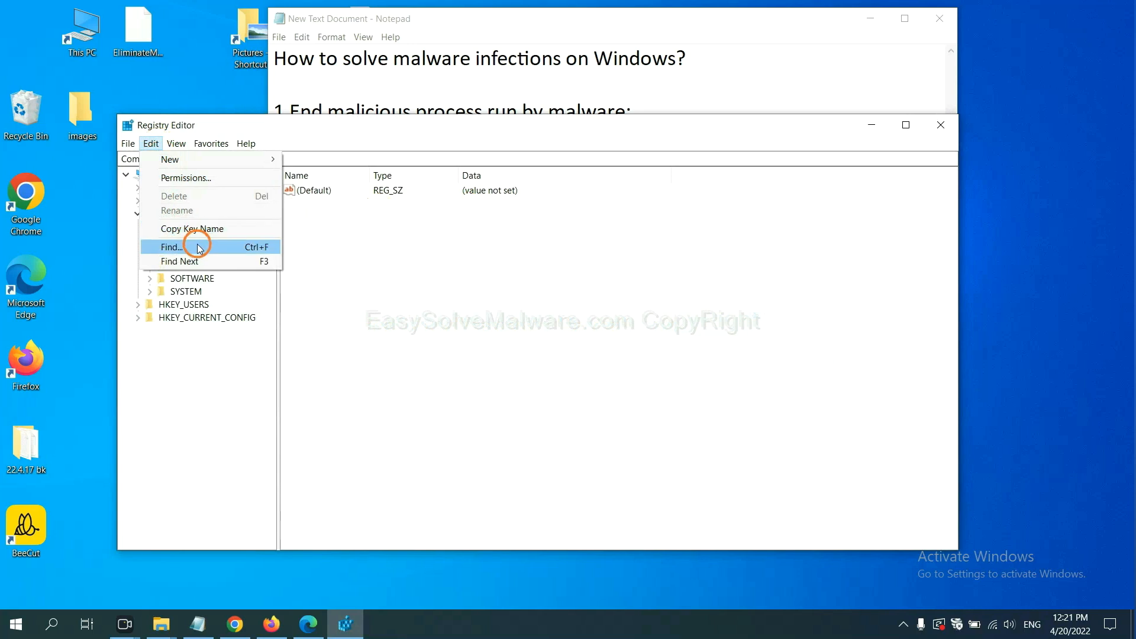
left_click(172, 246)
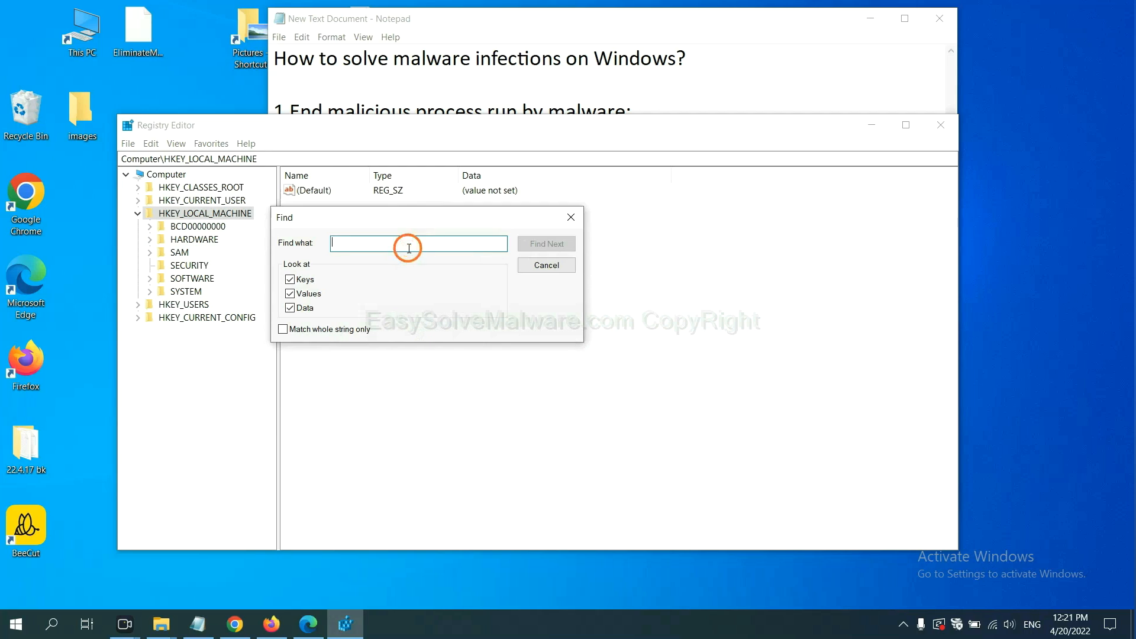
type("Input the name of malware")
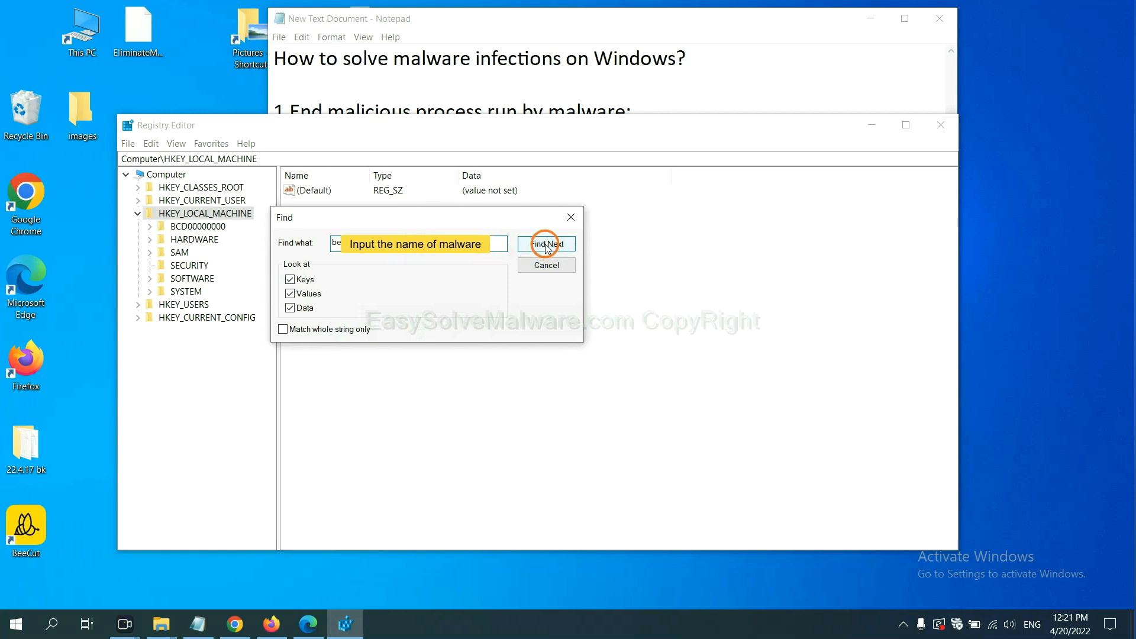
left_click(545, 244)
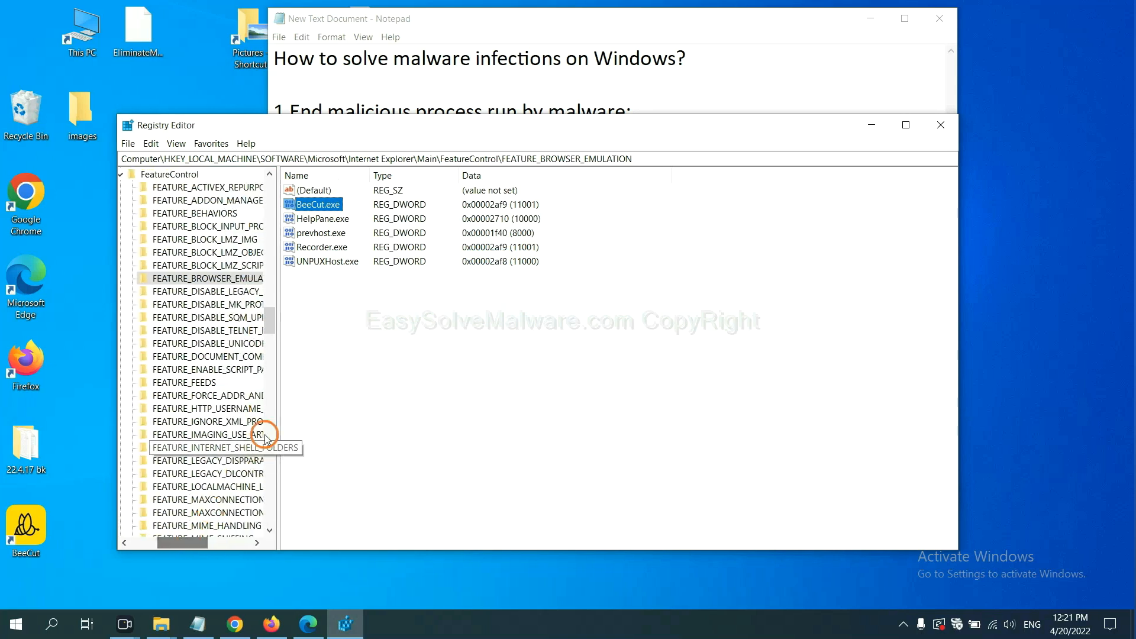
mouse_move(309, 362)
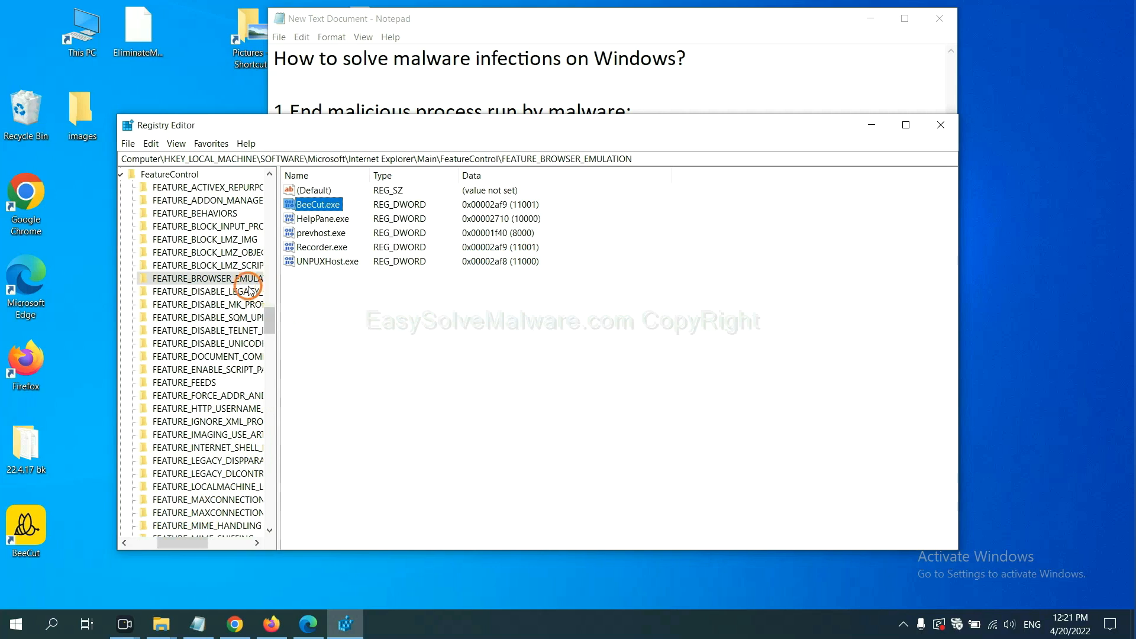
Bring up the Delete option for the found FEATURE_BROWSER_EMULATION key listing BeeCut.exe
right_click(211, 278)
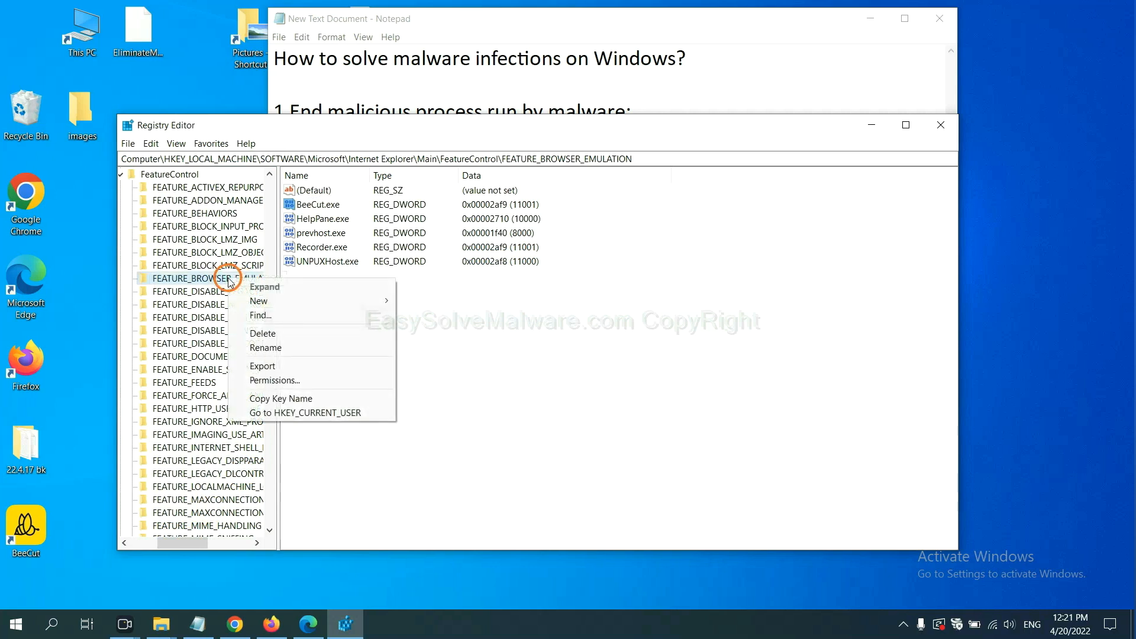
mouse_move(253, 296)
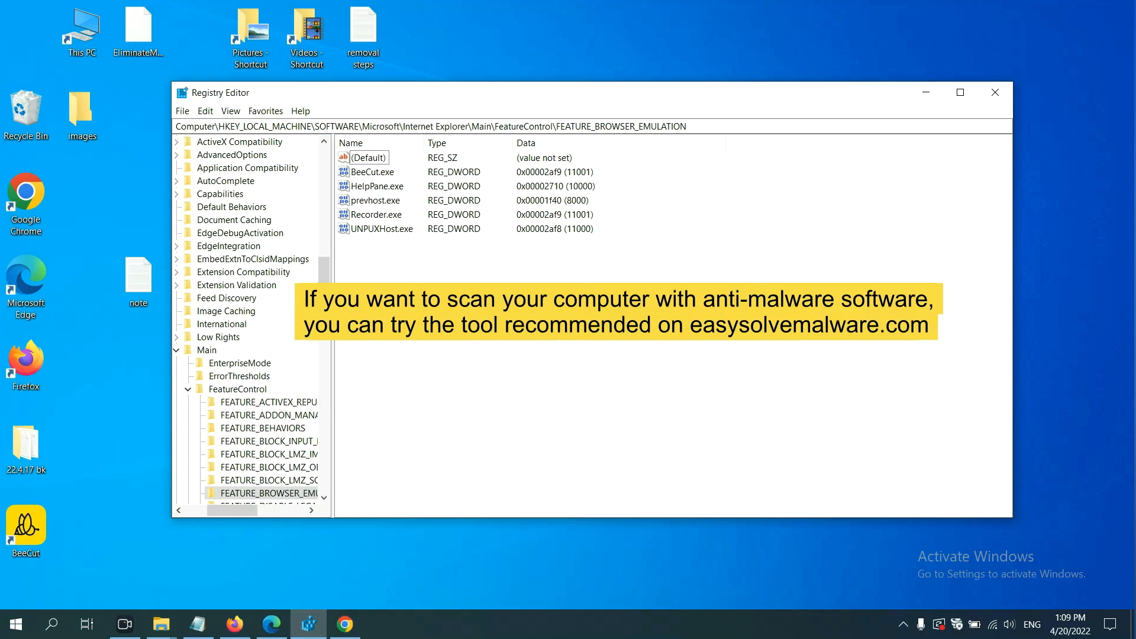
Bring Chrome forward showing the easysolvemalware.com removal guide with its Quick Menu
left_click(352, 624)
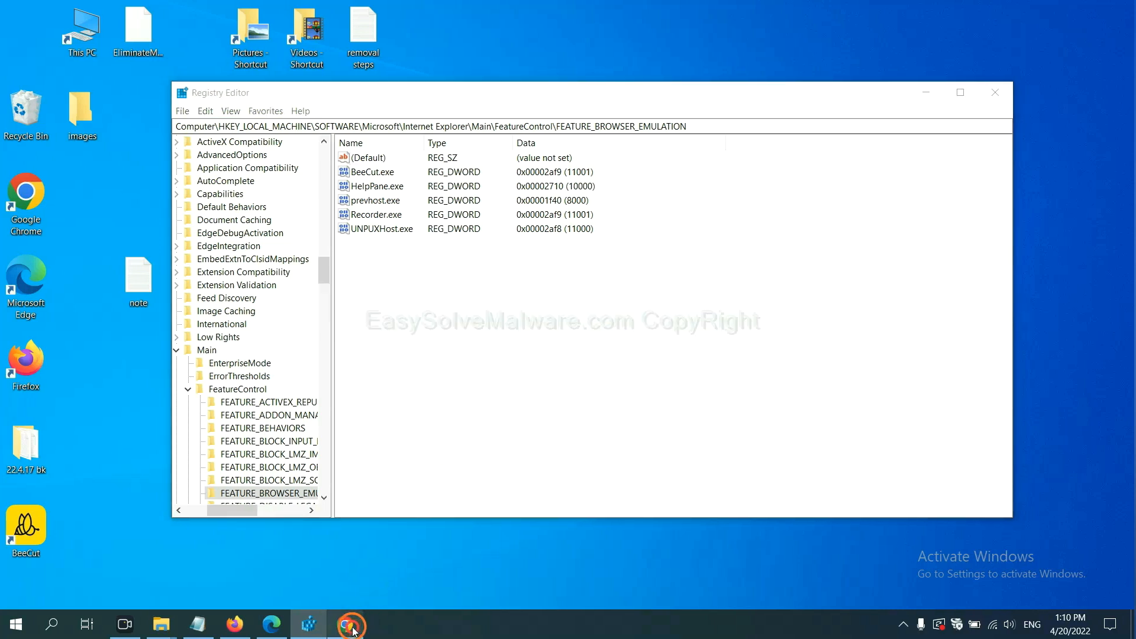
left_click(350, 623)
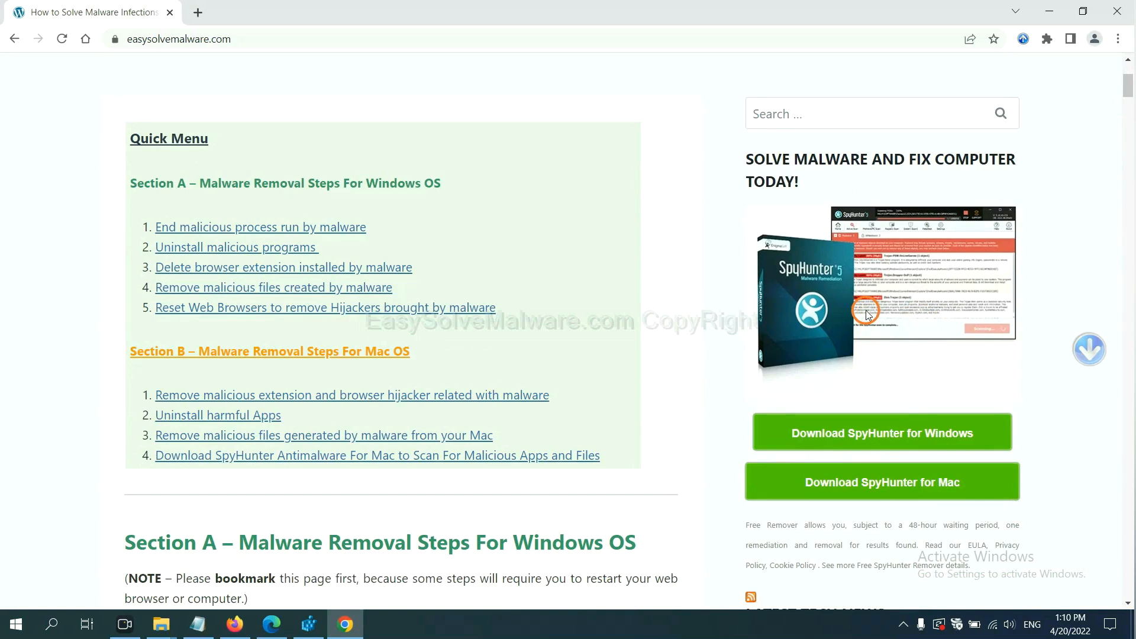
mouse_move(881, 433)
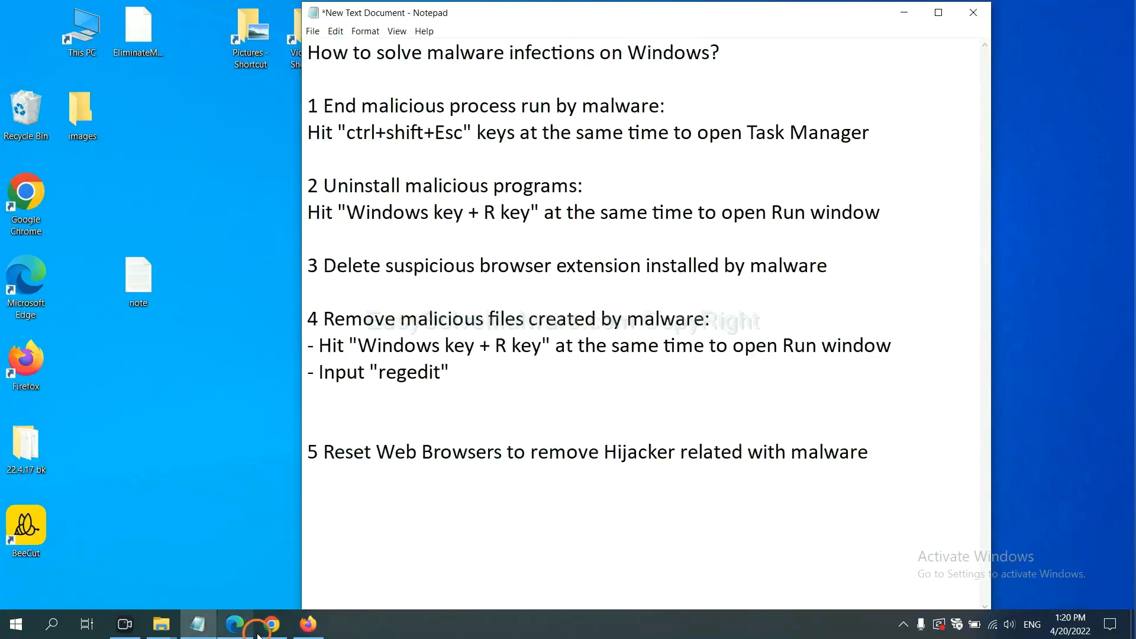
In Chrome Settings, search 'reset' and start restoring settings to their original defaults
left_click(269, 624)
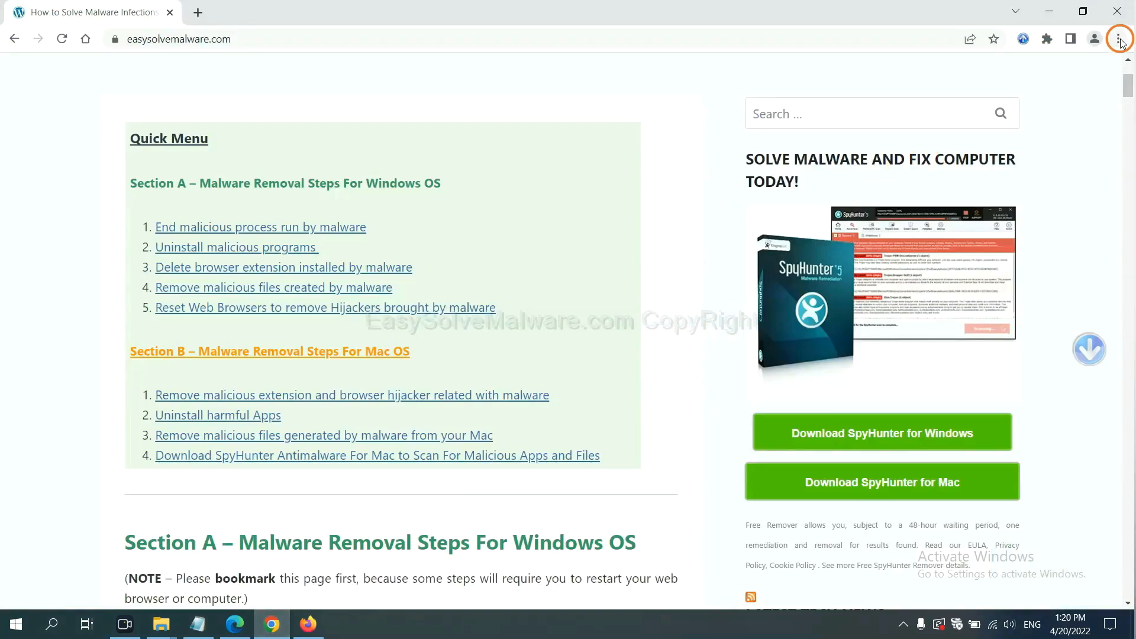
left_click(1118, 38)
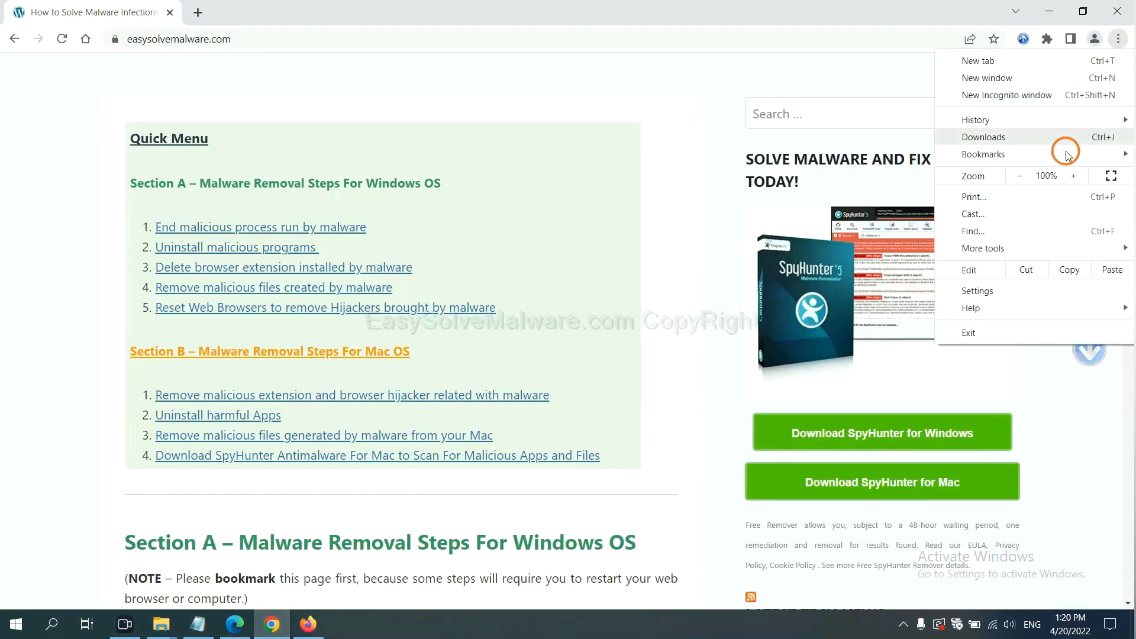
left_click(977, 291)
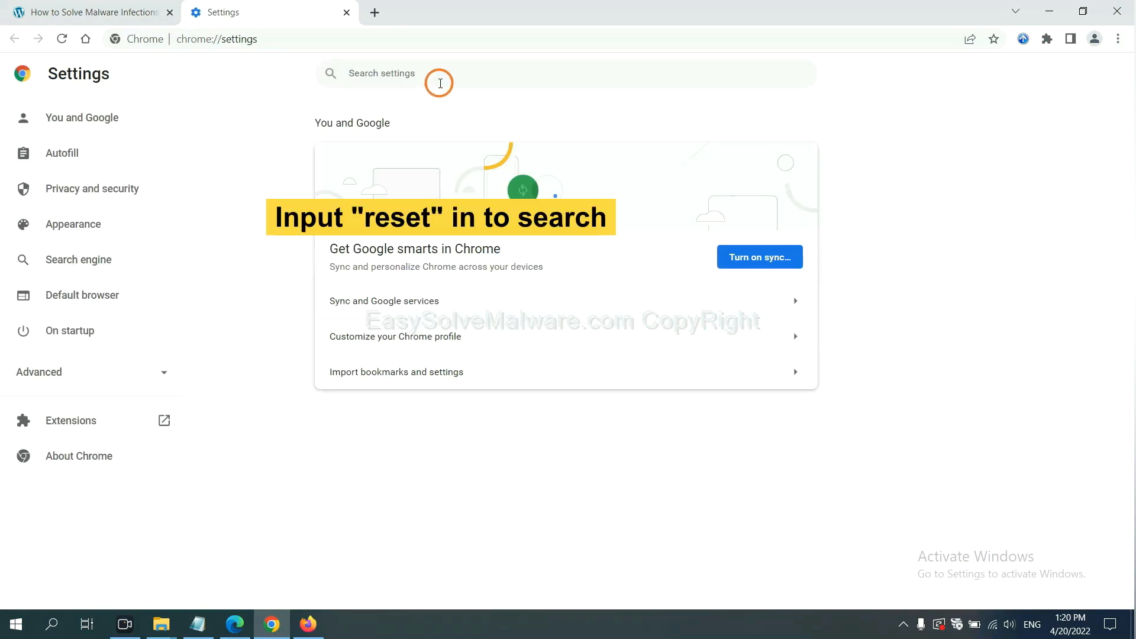
type("reset")
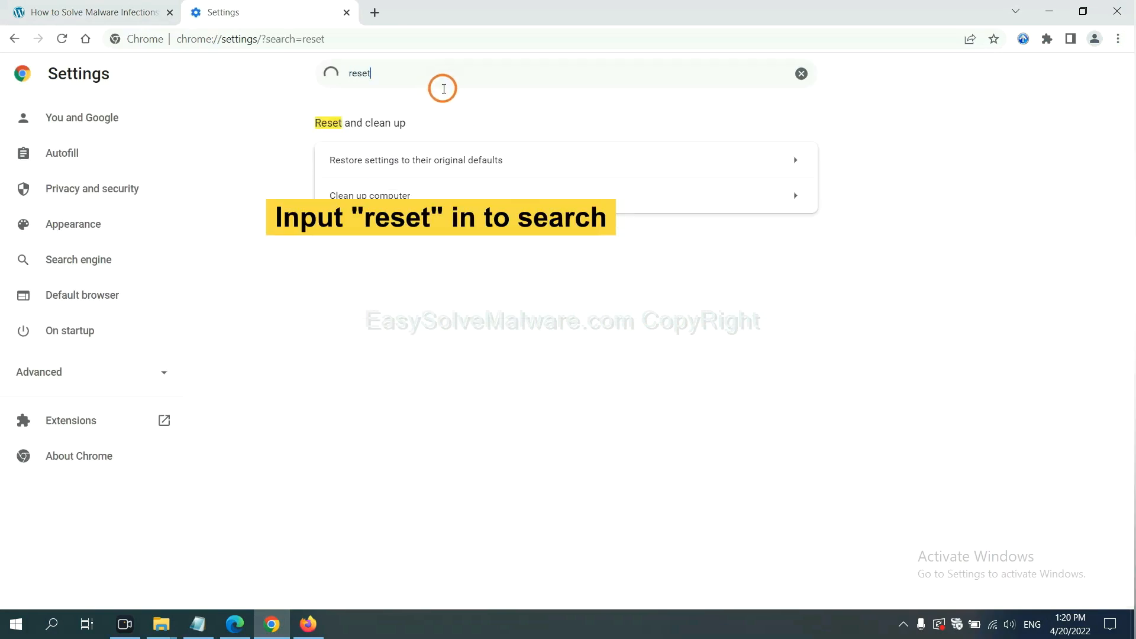
left_click(415, 160)
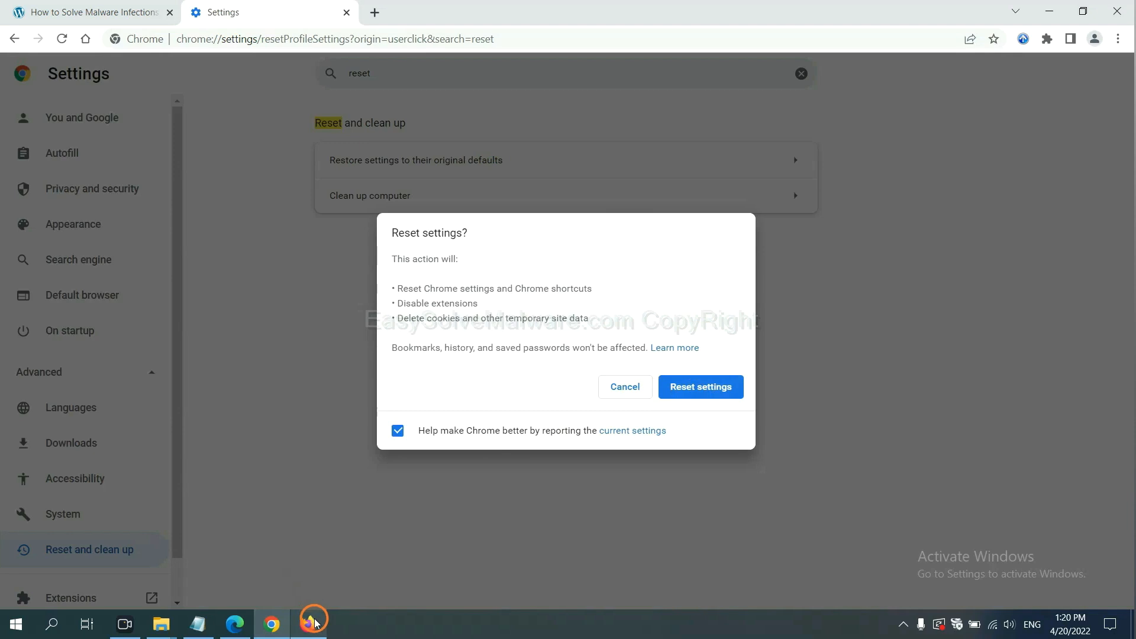
In Firefox, reach Help > More troubleshooting information and start Refresh Firefox
left_click(313, 623)
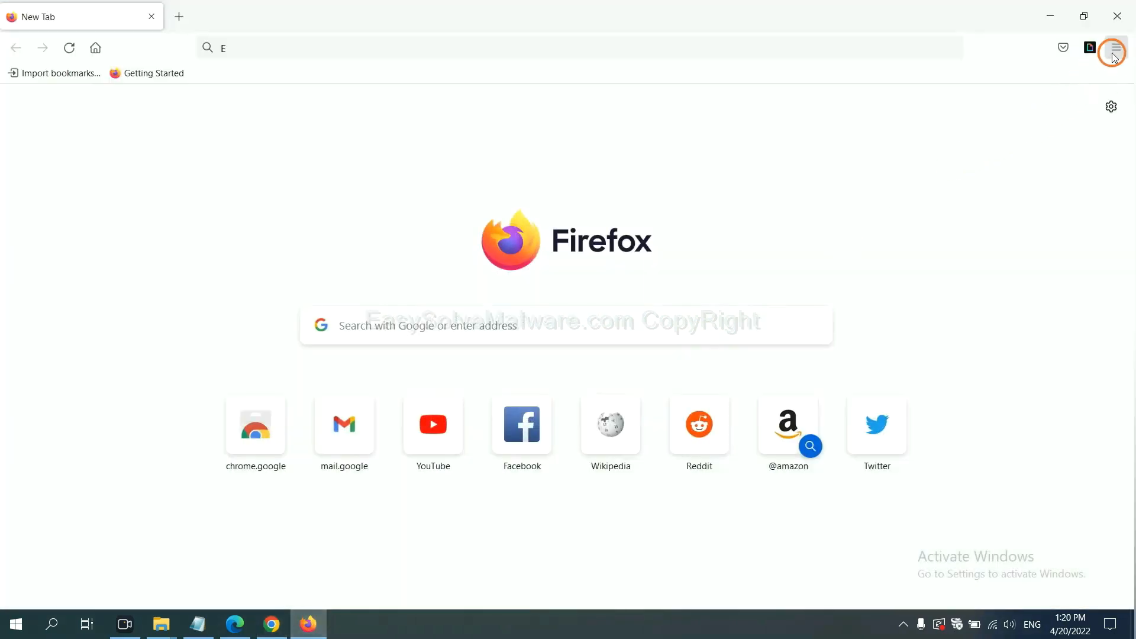
left_click(1115, 47)
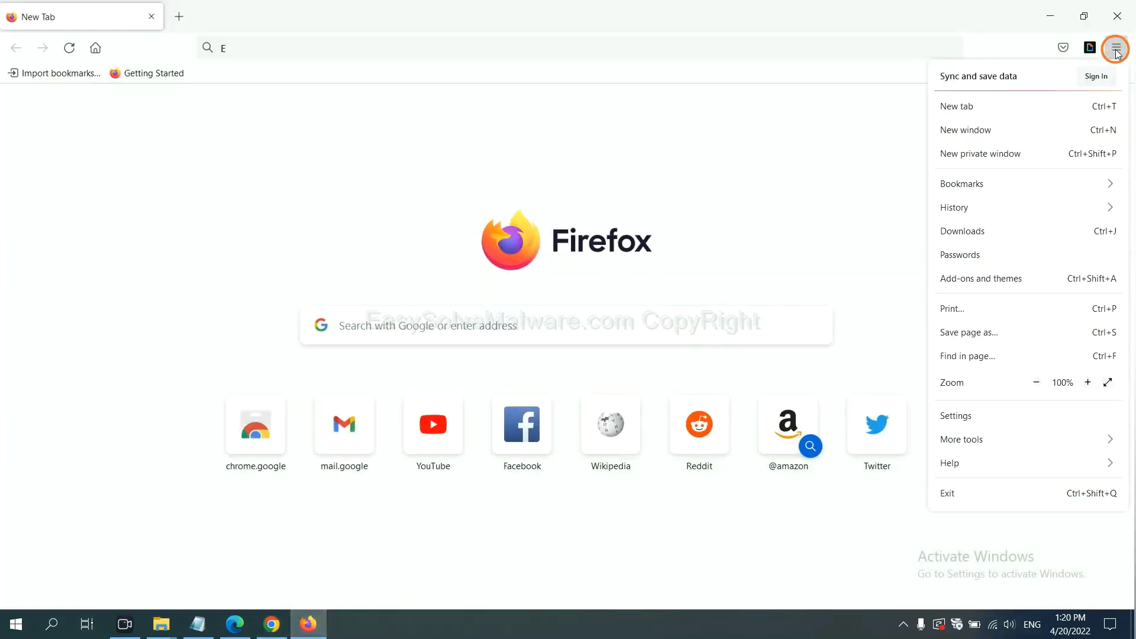
mouse_move(976, 463)
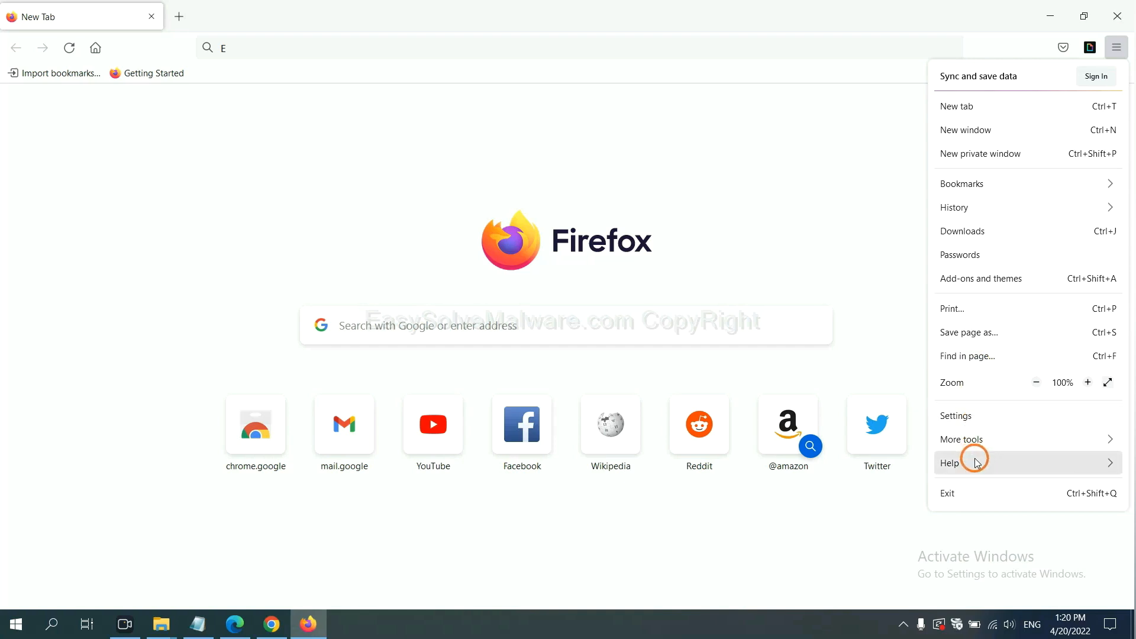
left_click(949, 462)
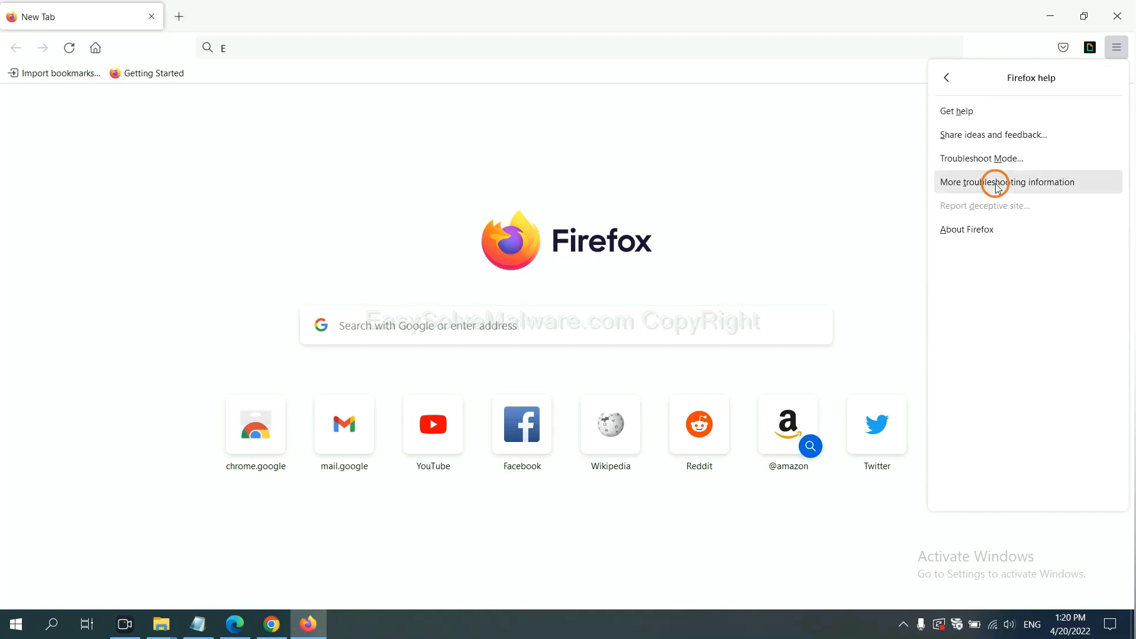
left_click(1008, 183)
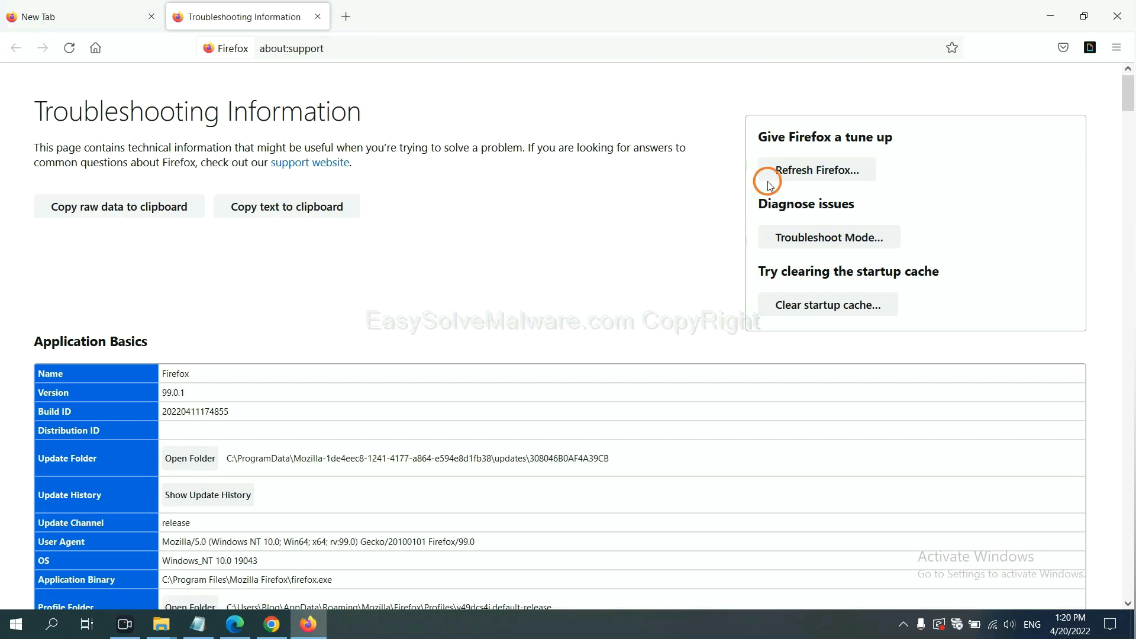
mouse_move(795, 174)
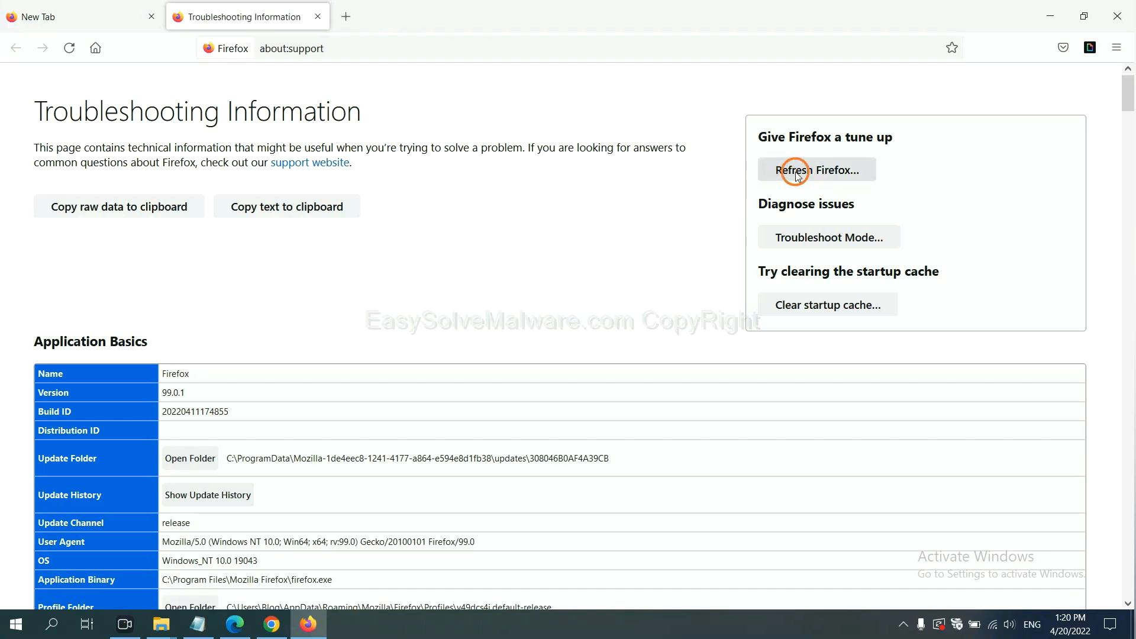
left_click(815, 170)
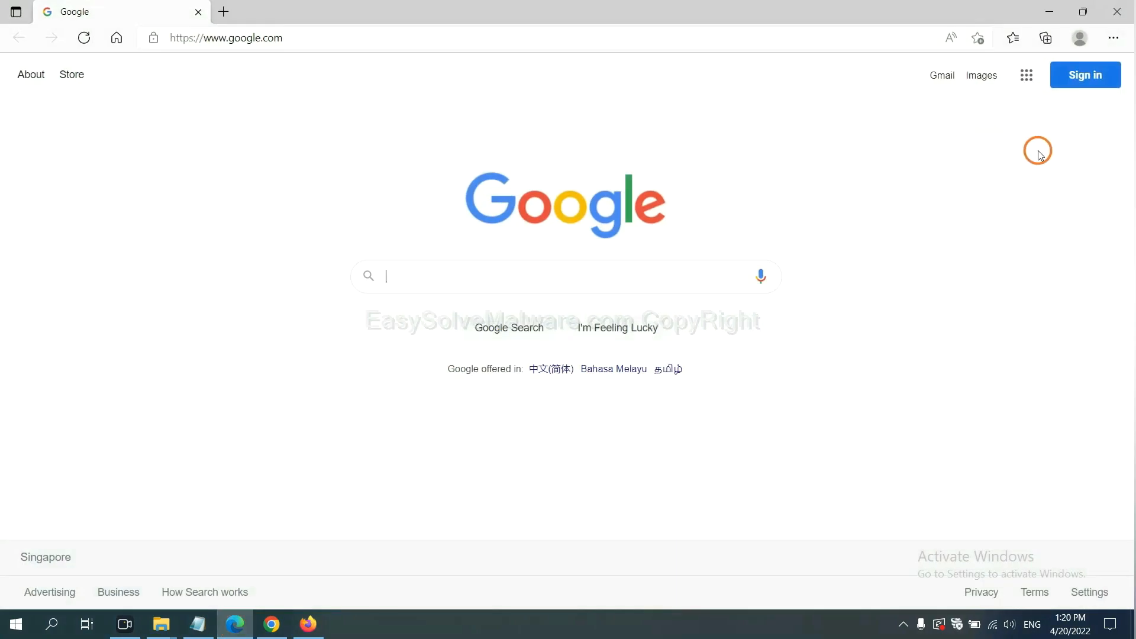
In Edge Settings, search 're' and start restoring settings to their default values
left_click(1114, 38)
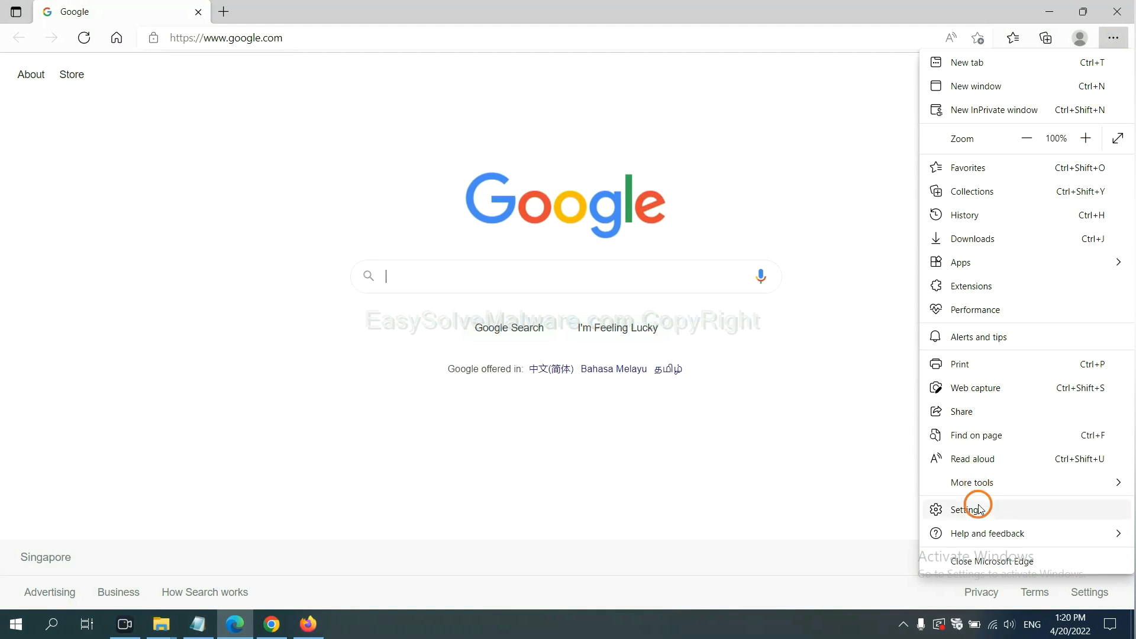
left_click(967, 508)
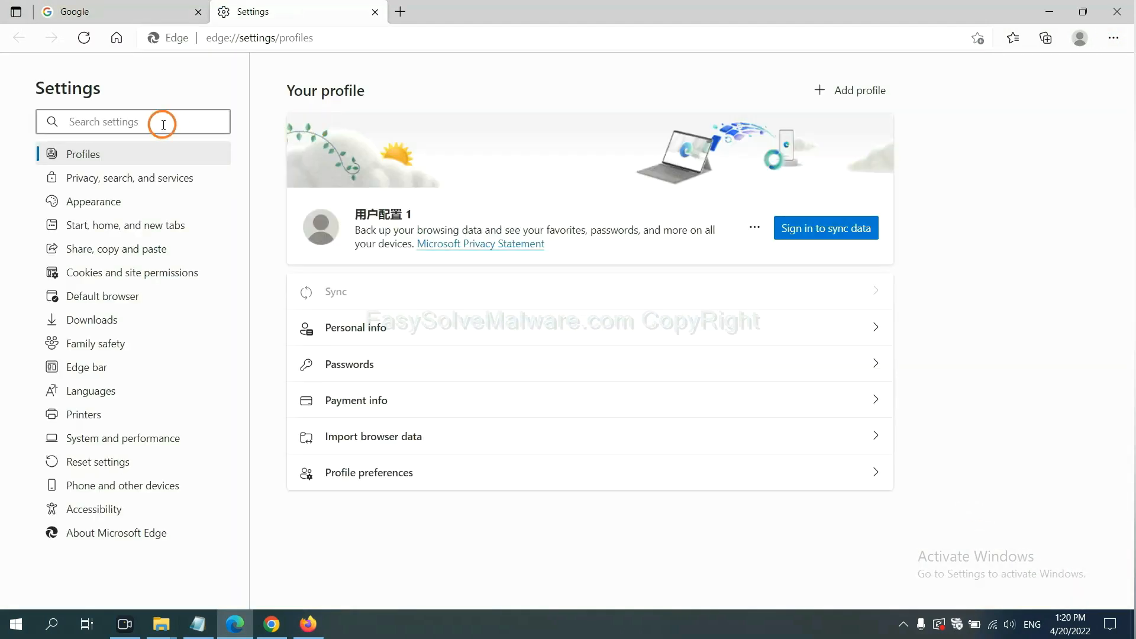
type("reset")
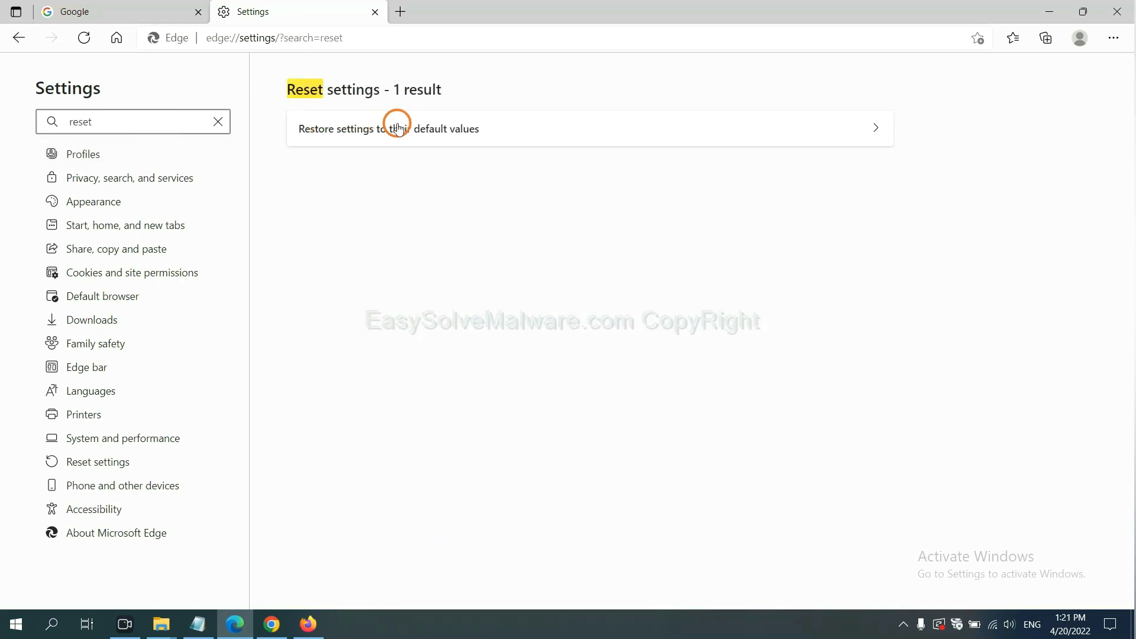
left_click(388, 128)
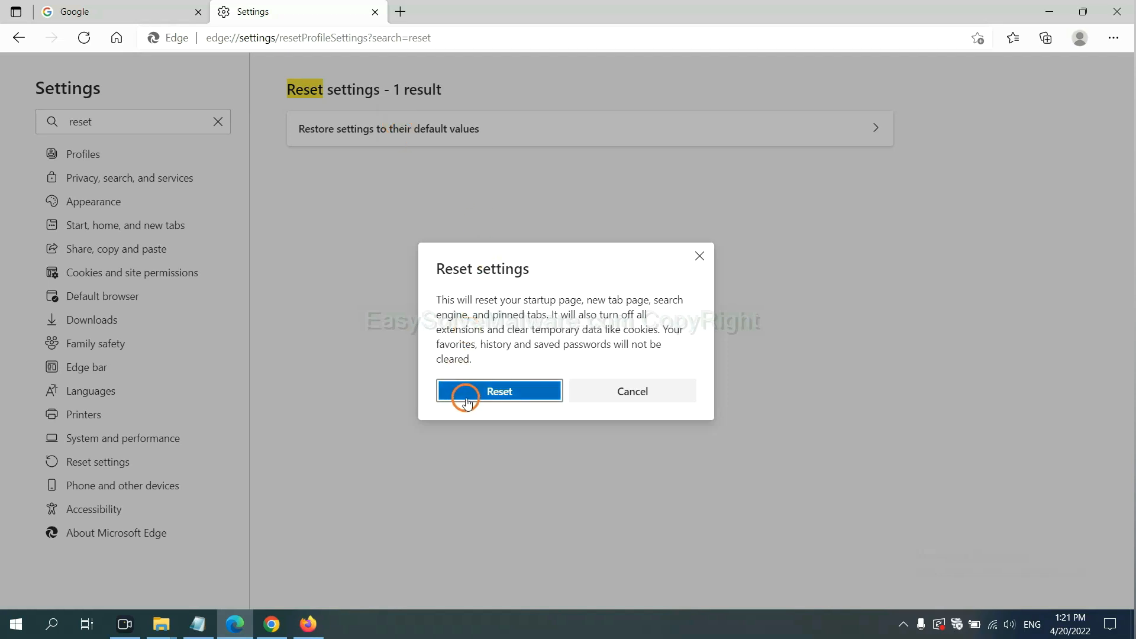